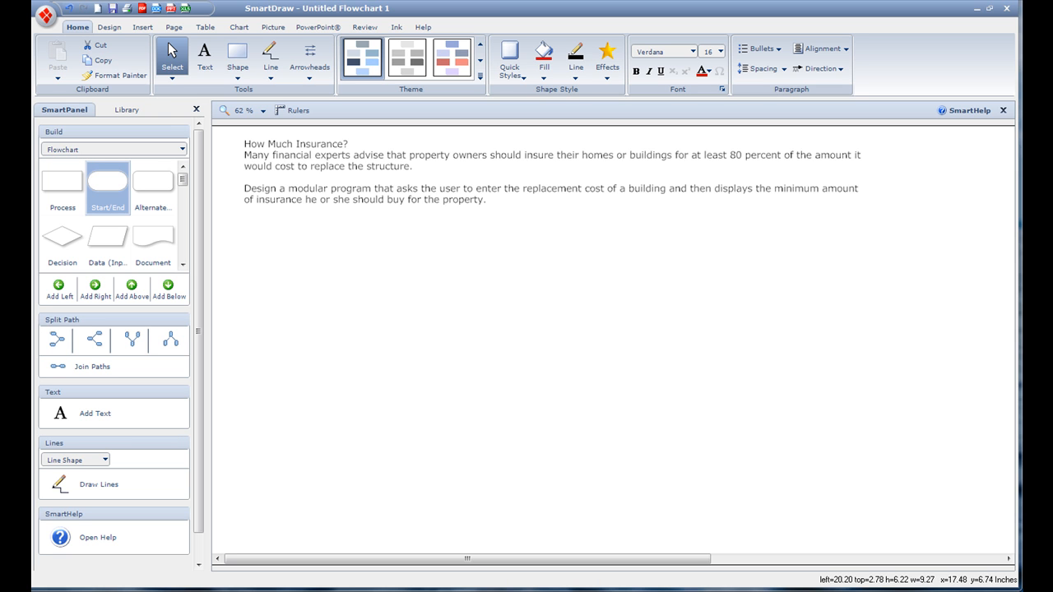
Review the problem statement and select the pseudocode text block for editing
left_click(345, 212)
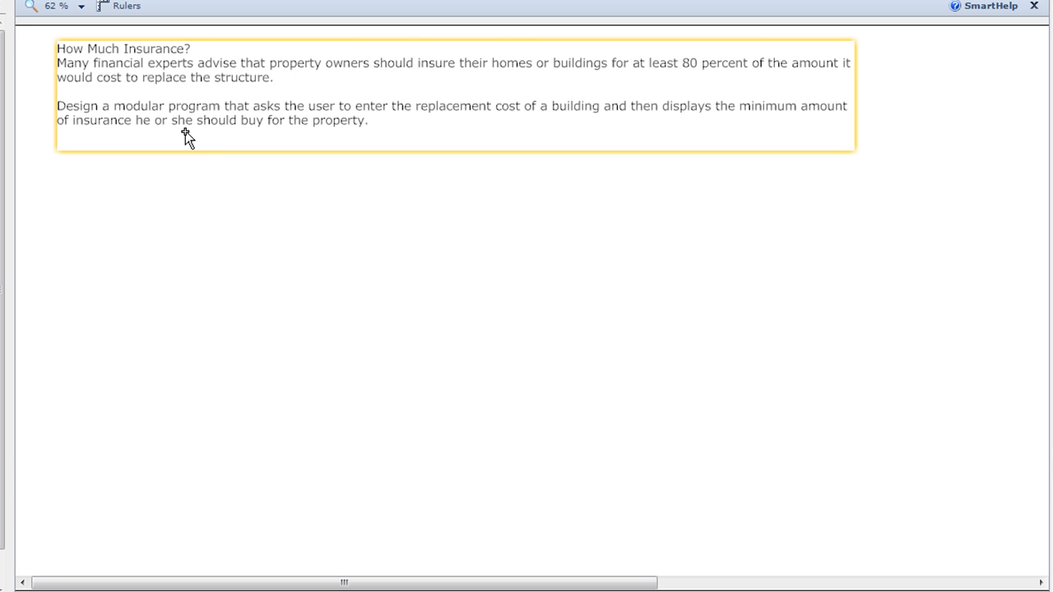
mouse_move(683, 70)
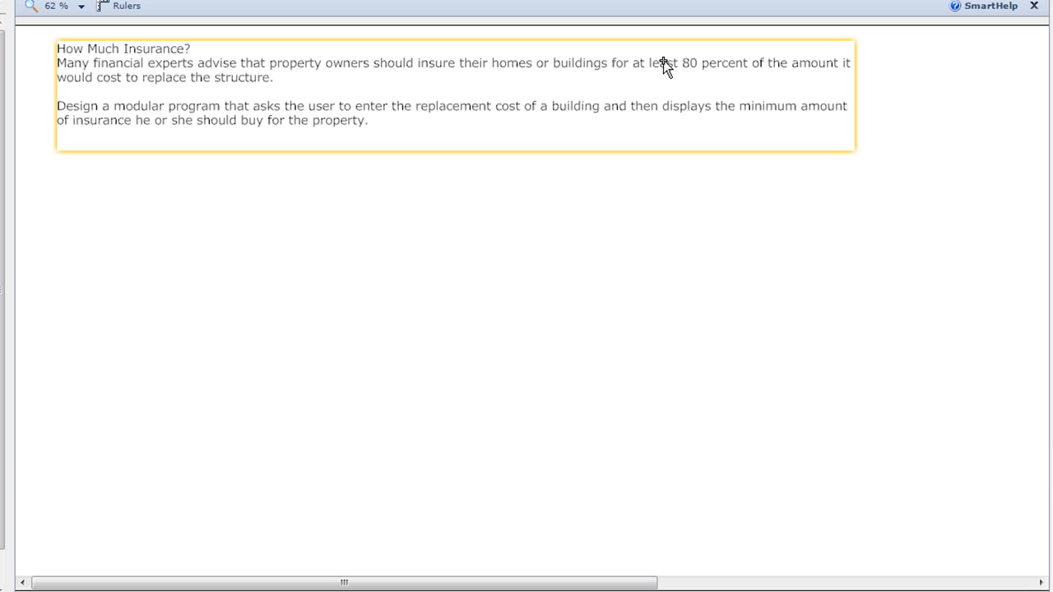
mouse_move(753, 82)
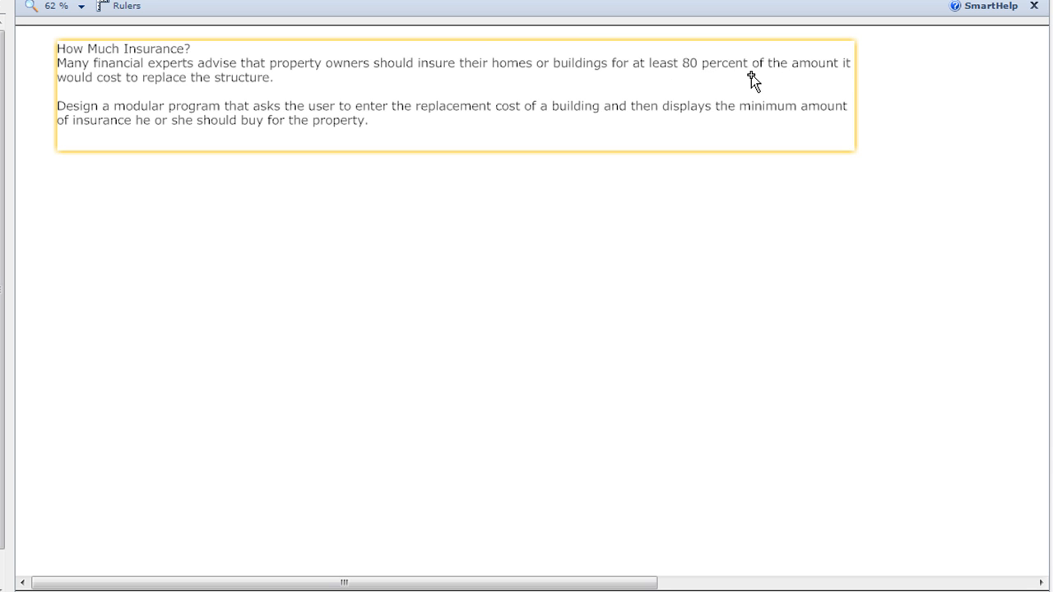
mouse_move(105, 75)
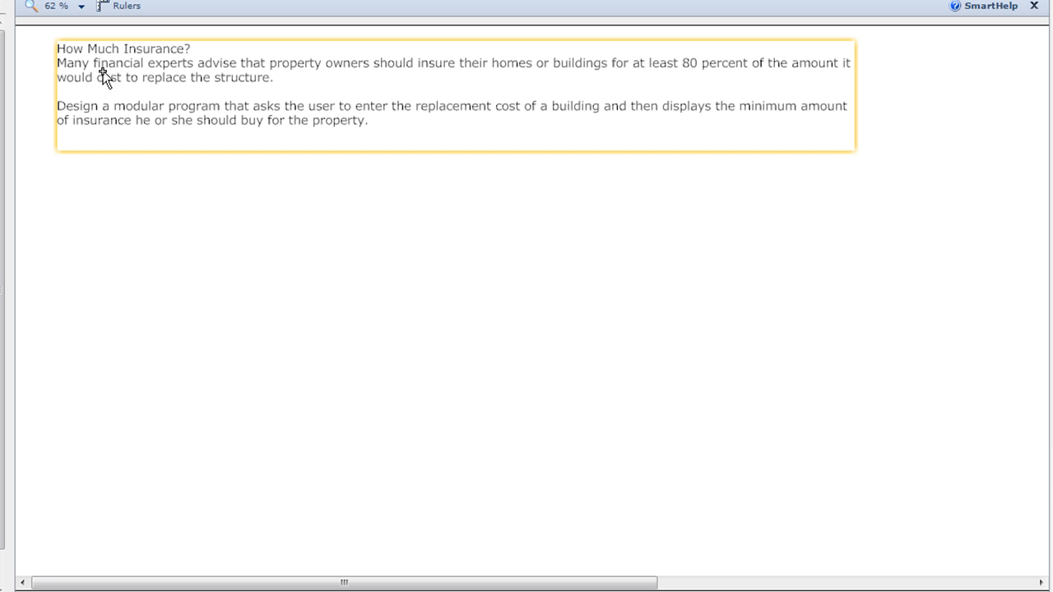
mouse_move(114, 85)
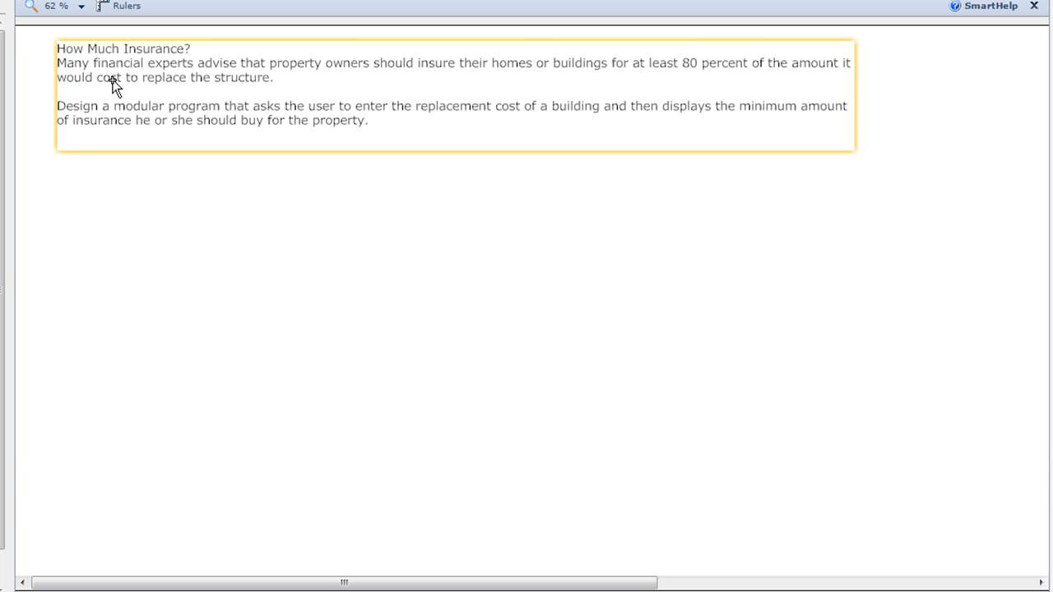
mouse_move(189, 111)
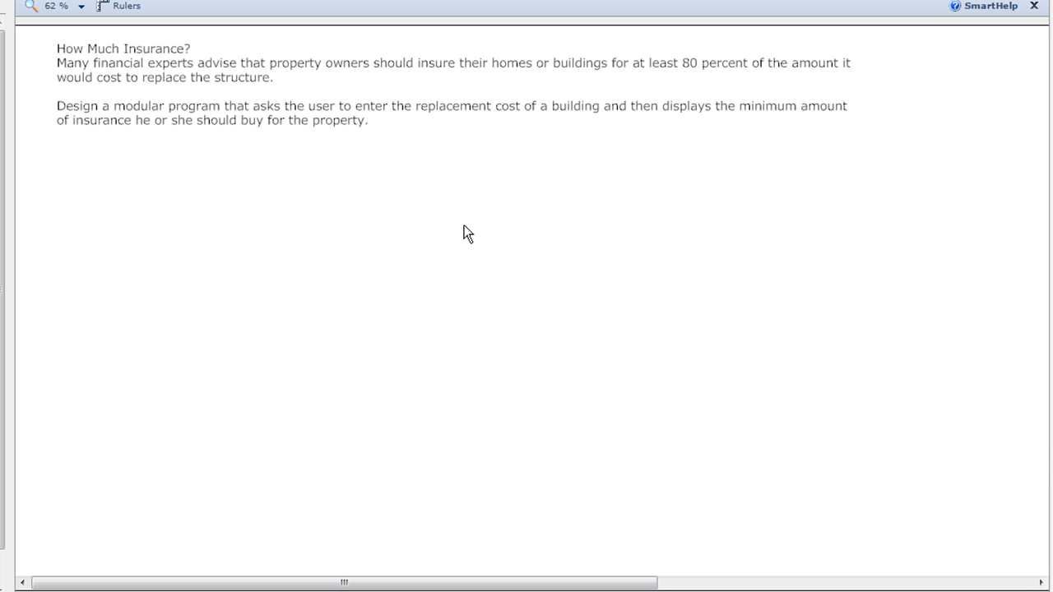
left_click(284, 146)
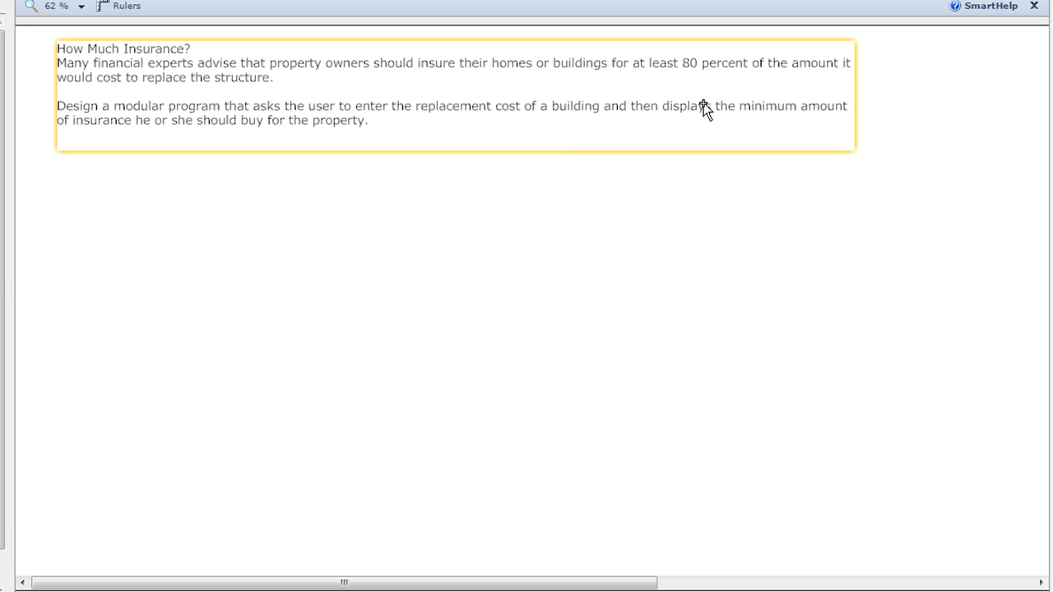
mouse_move(166, 148)
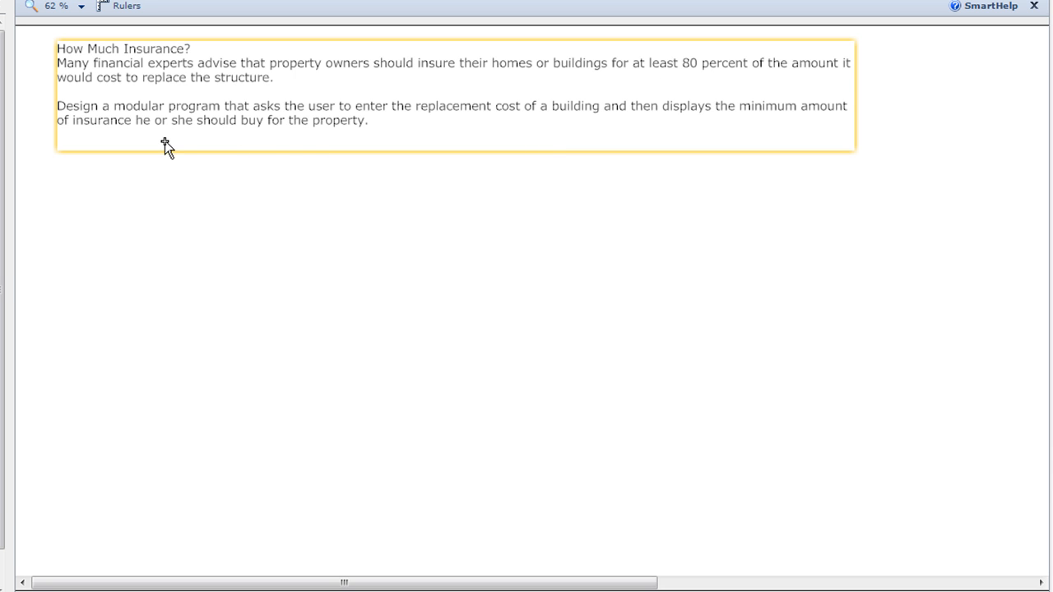
left_click(368, 218)
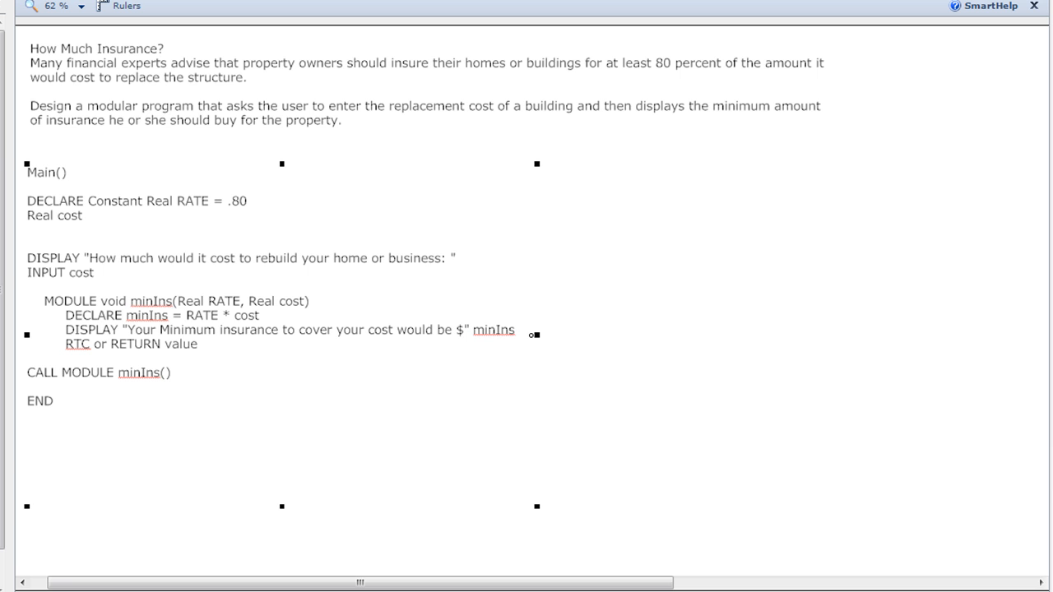
left_click(395, 74)
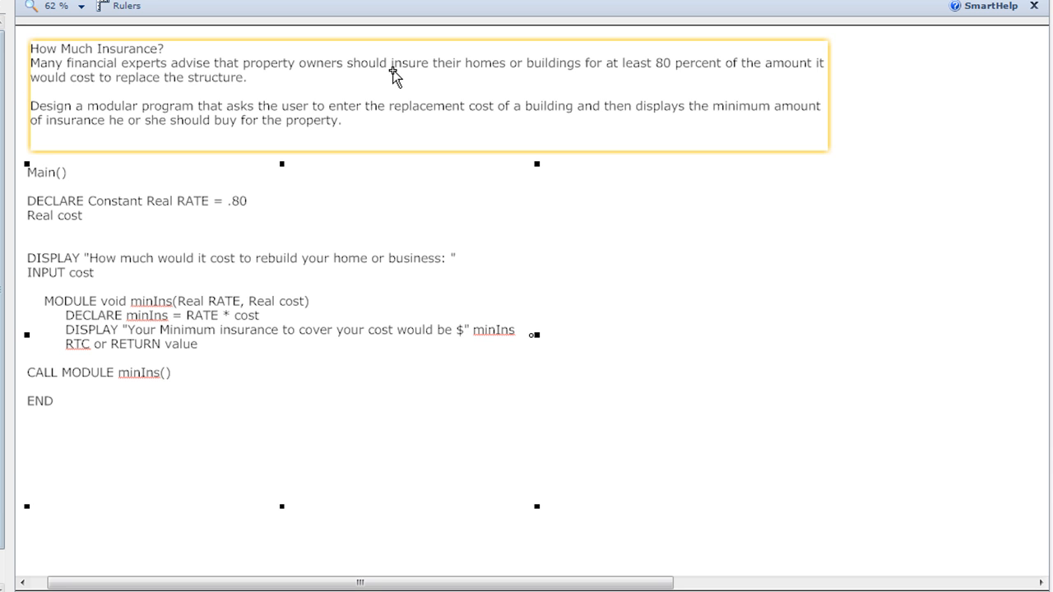
mouse_move(607, 64)
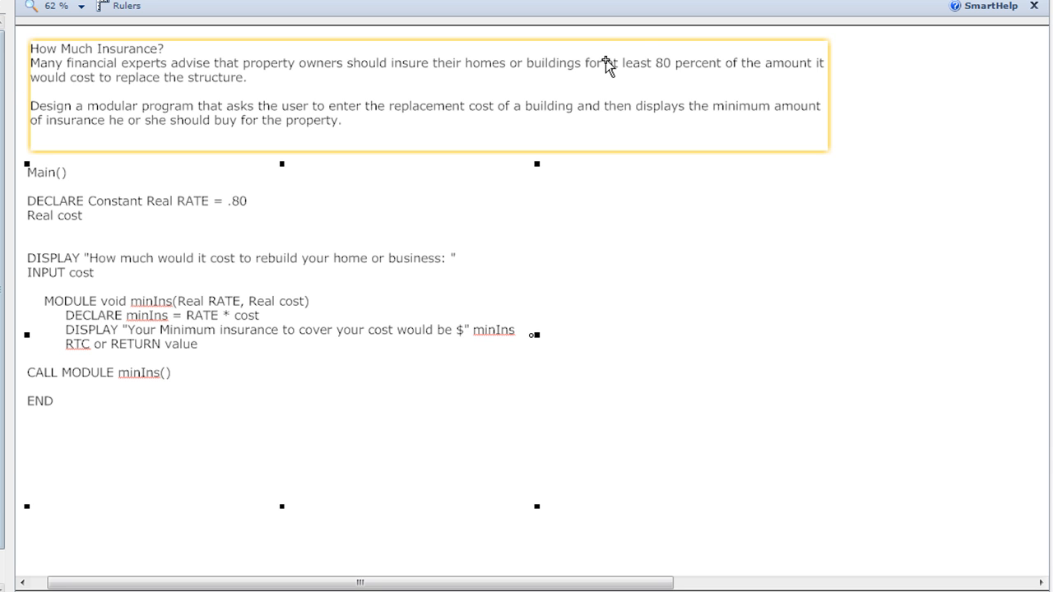
left_click(596, 211)
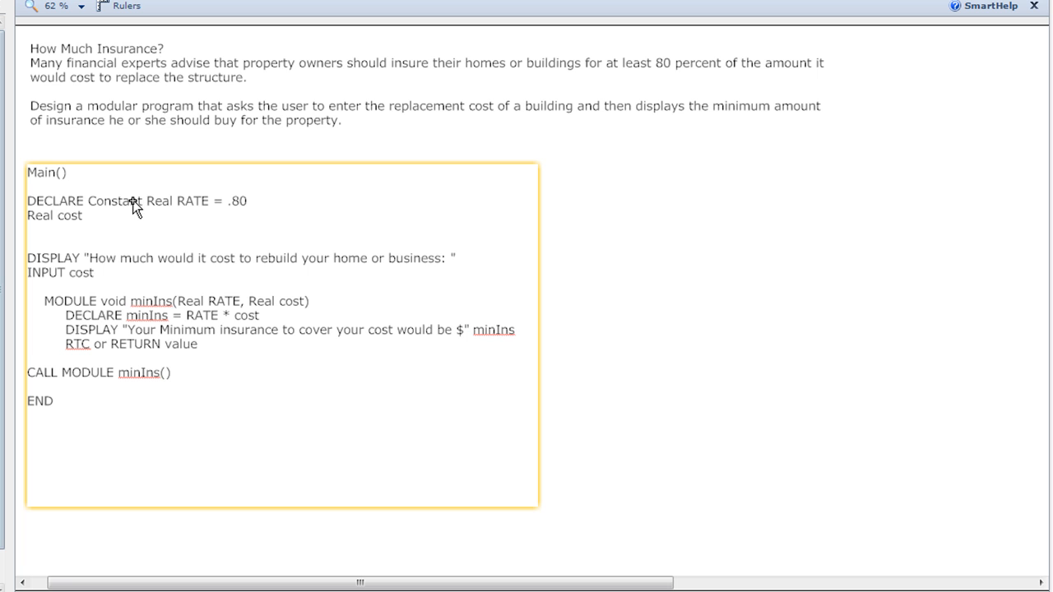
mouse_move(173, 214)
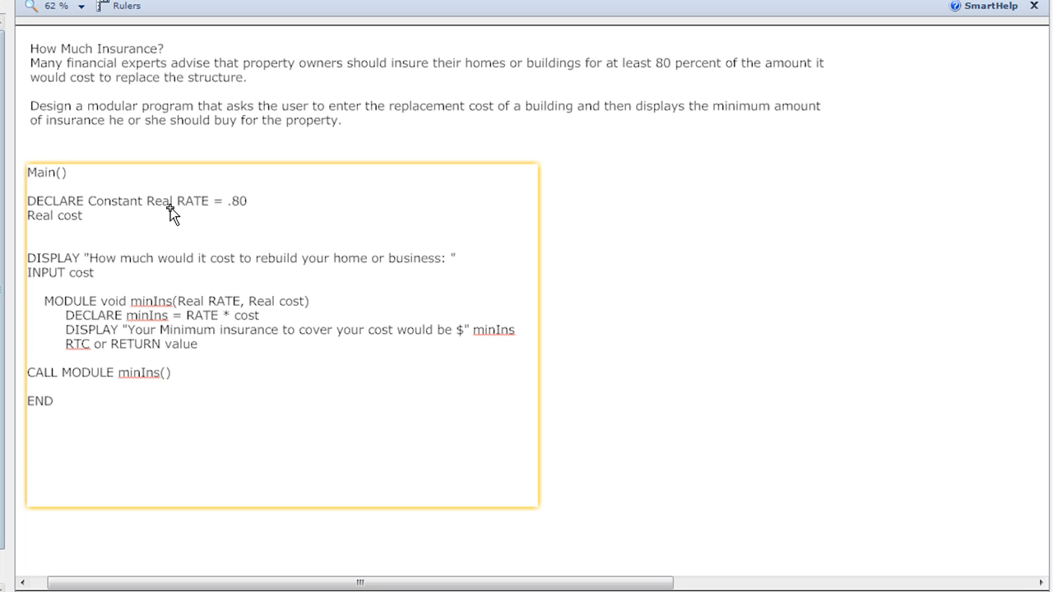
mouse_move(188, 212)
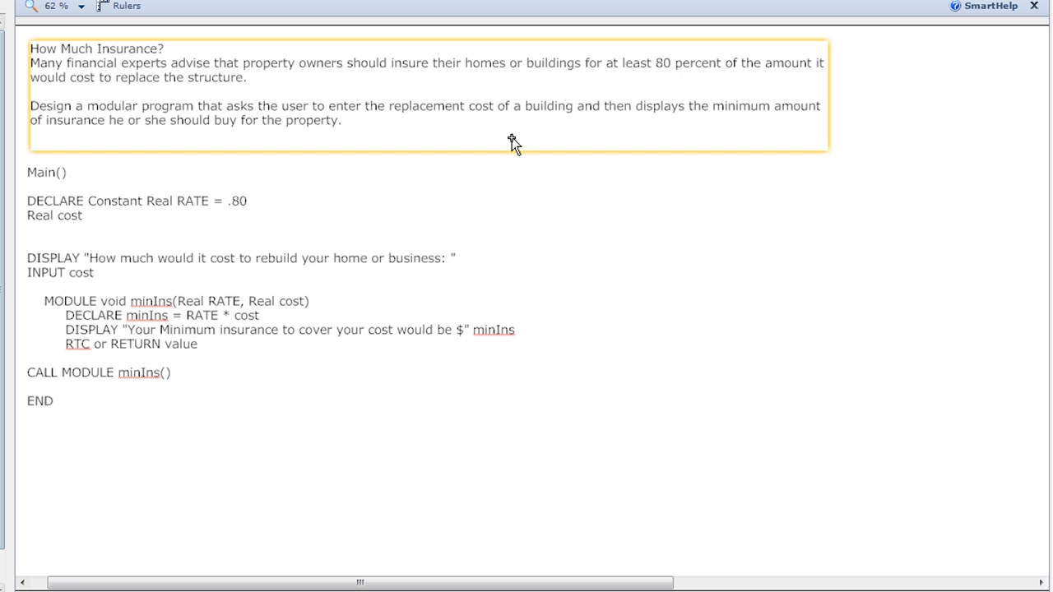
mouse_move(705, 76)
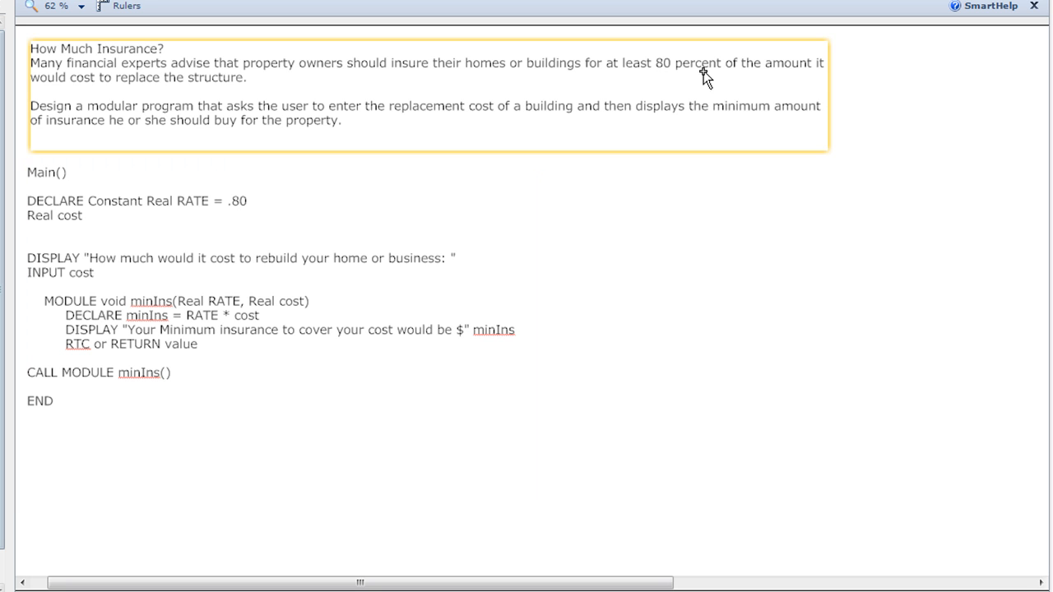
mouse_move(382, 74)
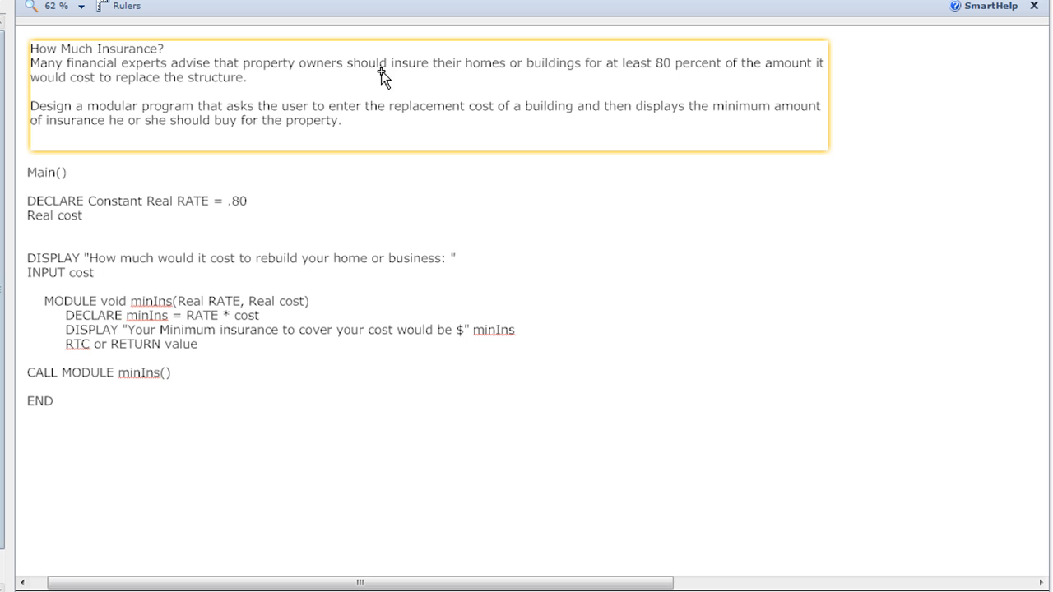
mouse_move(94, 86)
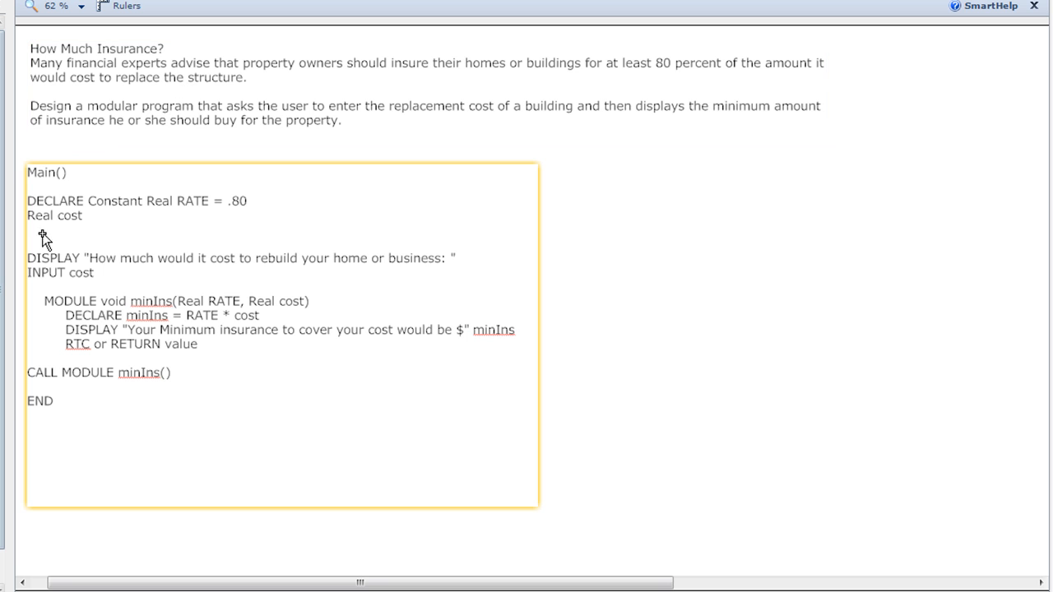
mouse_move(80, 218)
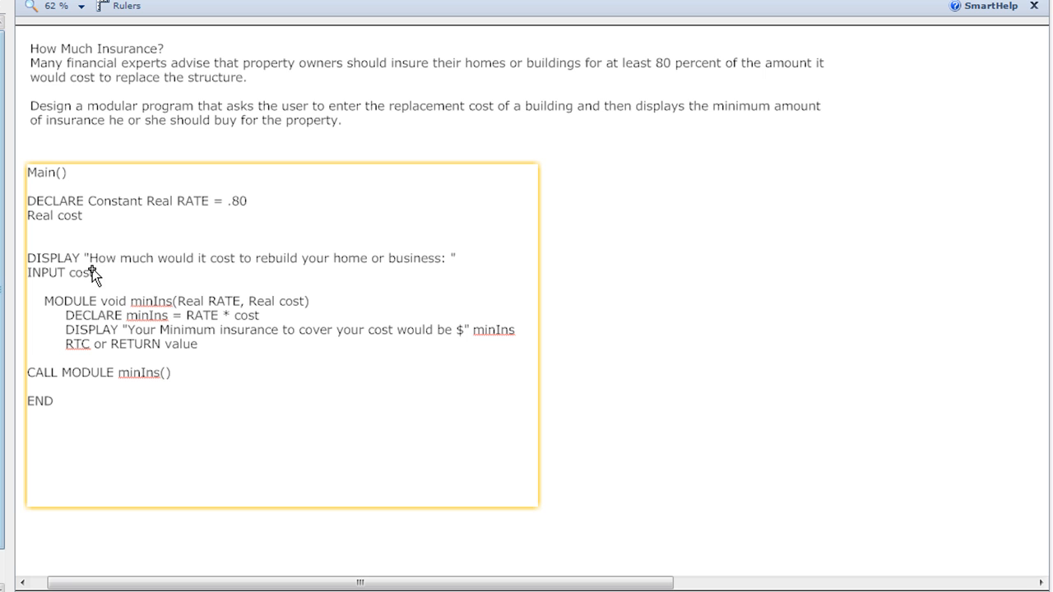
mouse_move(377, 265)
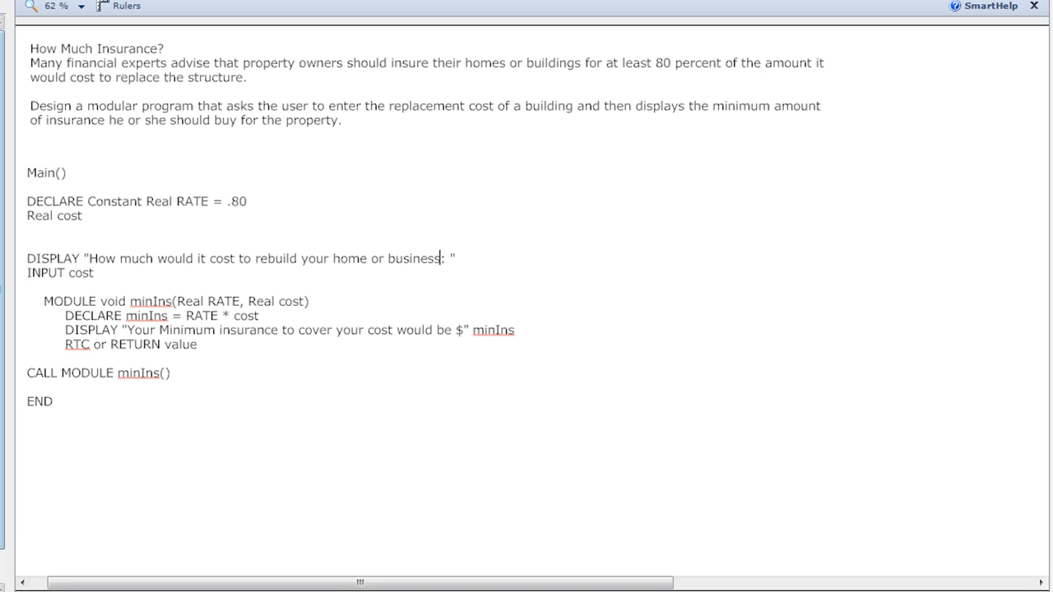
Extend the rebuild-cost DISPLAY prompt with 'in case of damage' and highlight 'cost' on the INPUT line
type("in")
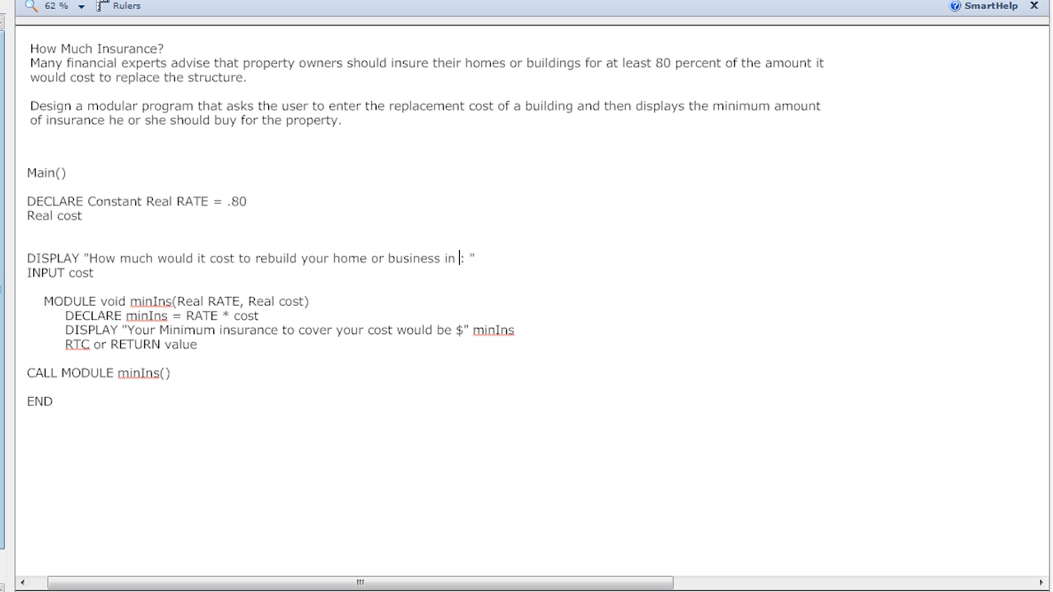
type("case of fire")
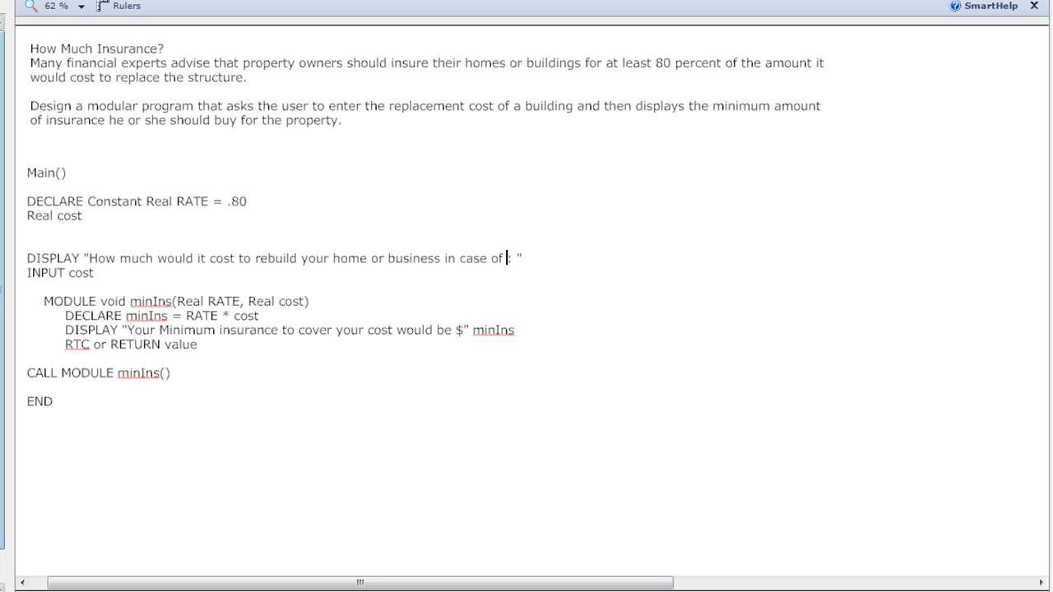
type("damage")
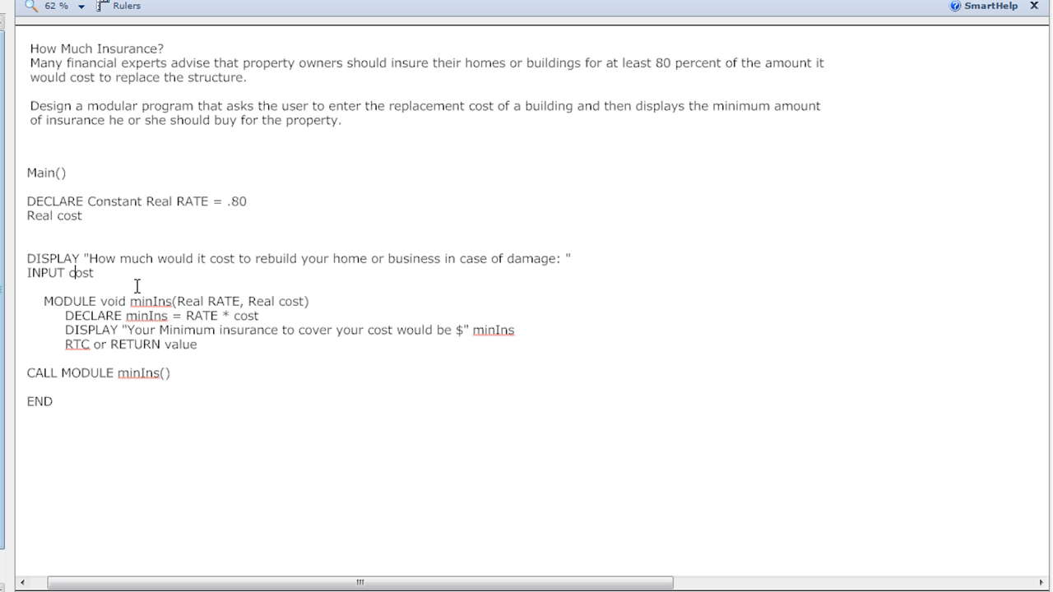
mouse_move(276, 290)
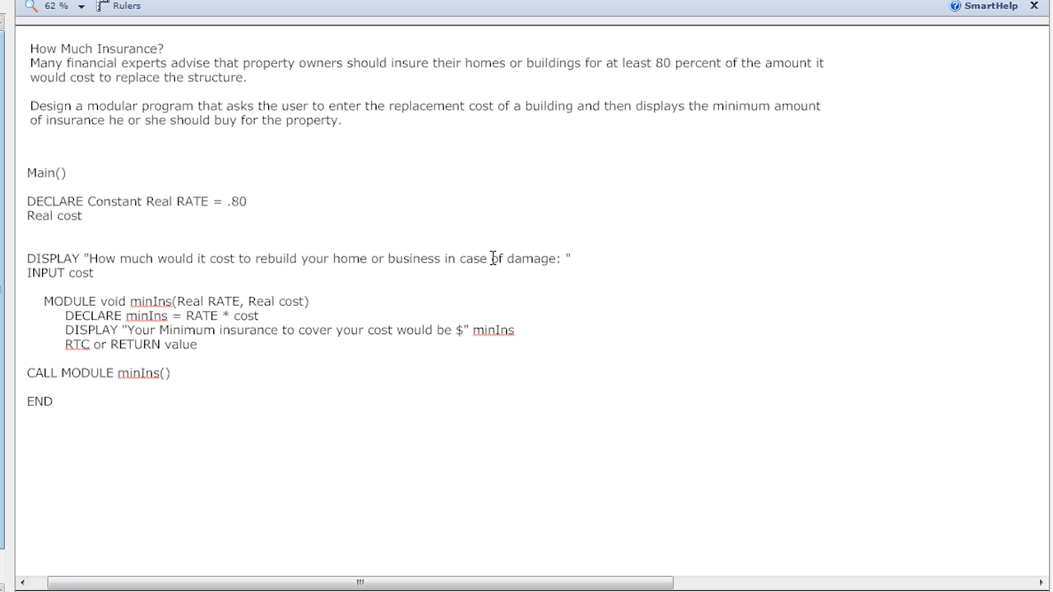
mouse_move(335, 255)
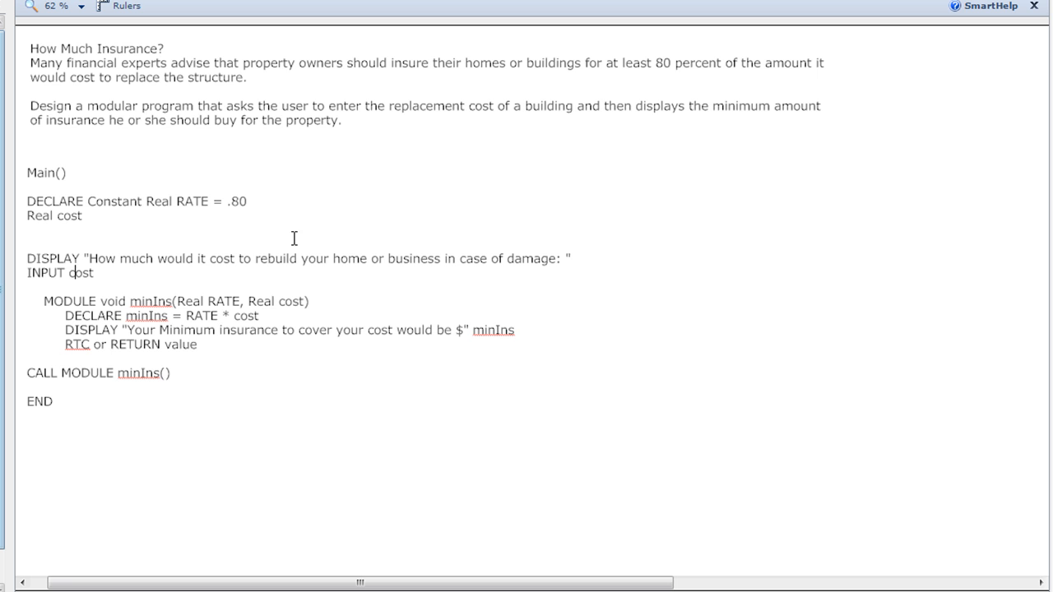
double_click(77, 273)
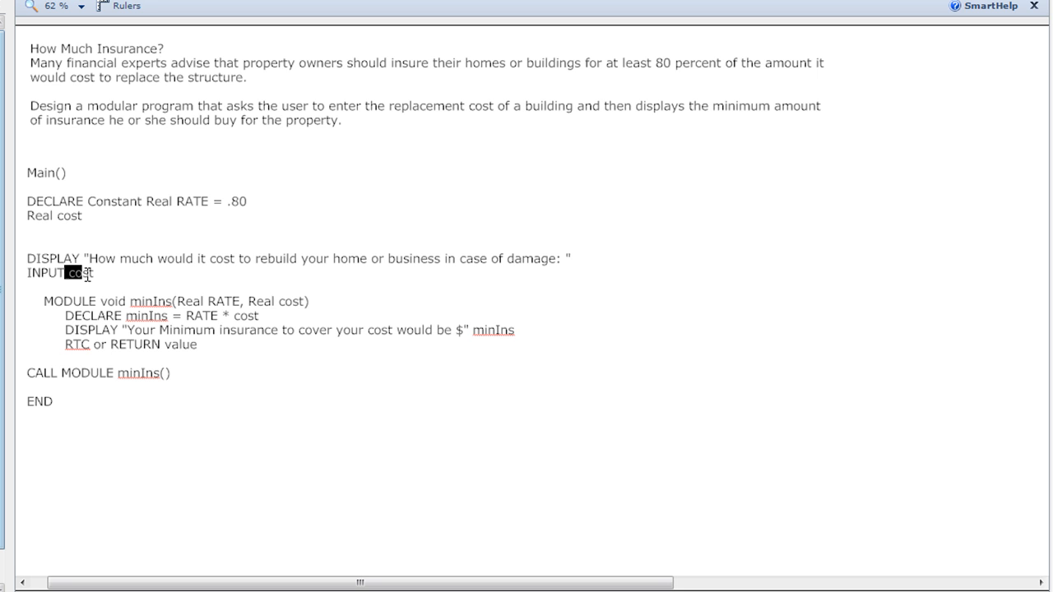
double_click(68, 216)
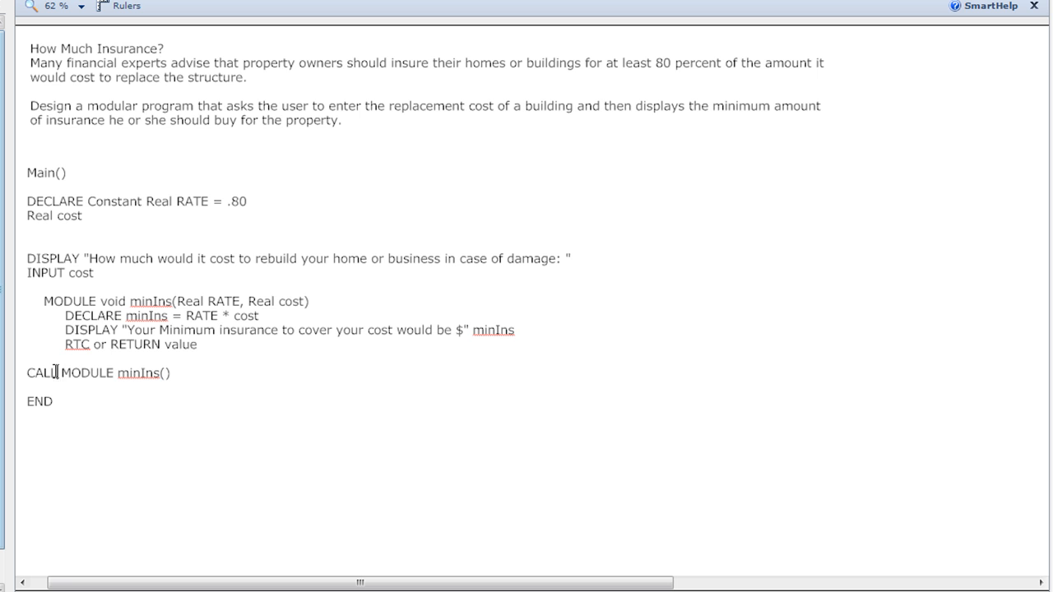
Move the CALL MODULE minIns() line to follow INPUT cost, ahead of the void module header
triple_click(98, 373)
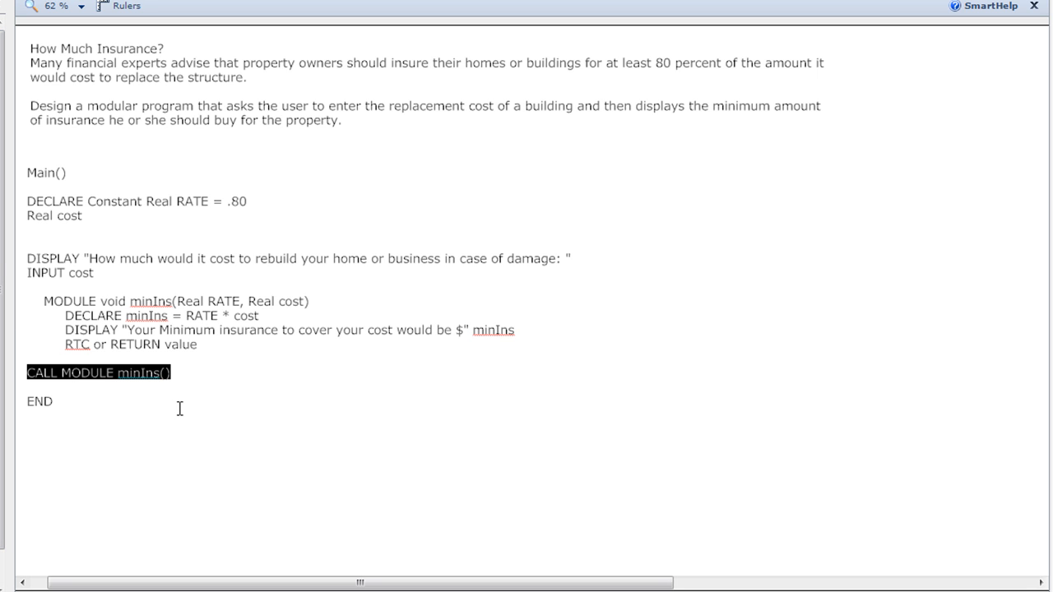
mouse_move(181, 401)
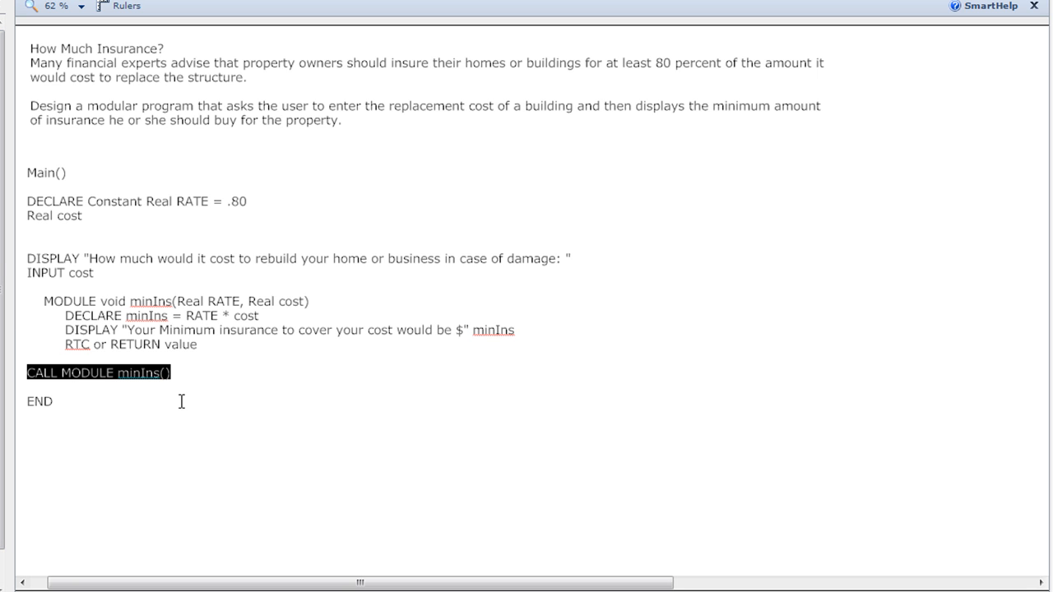
mouse_move(200, 394)
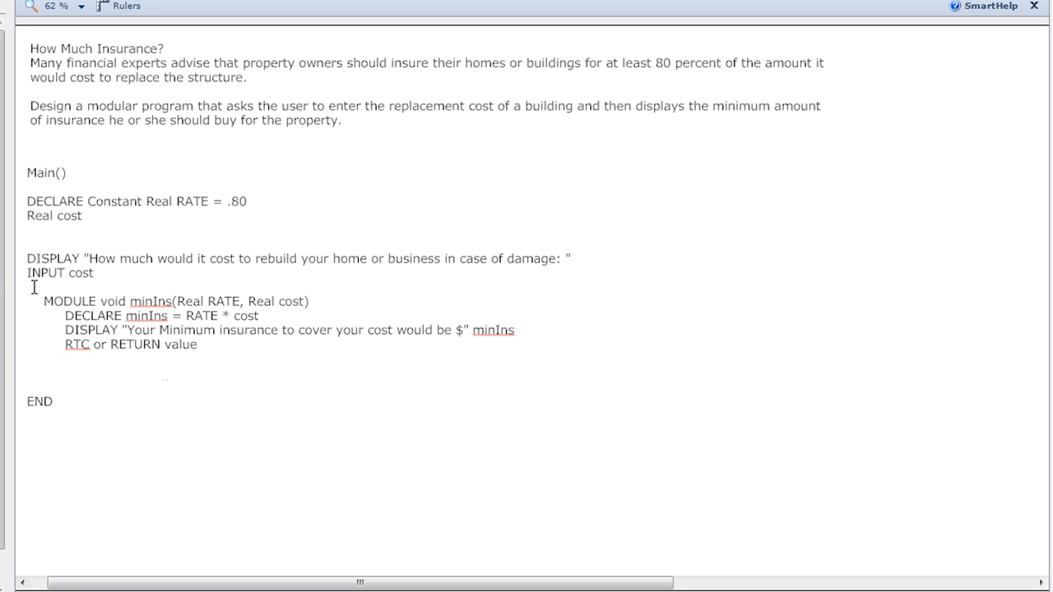
type("CALL MODULE minIns()")
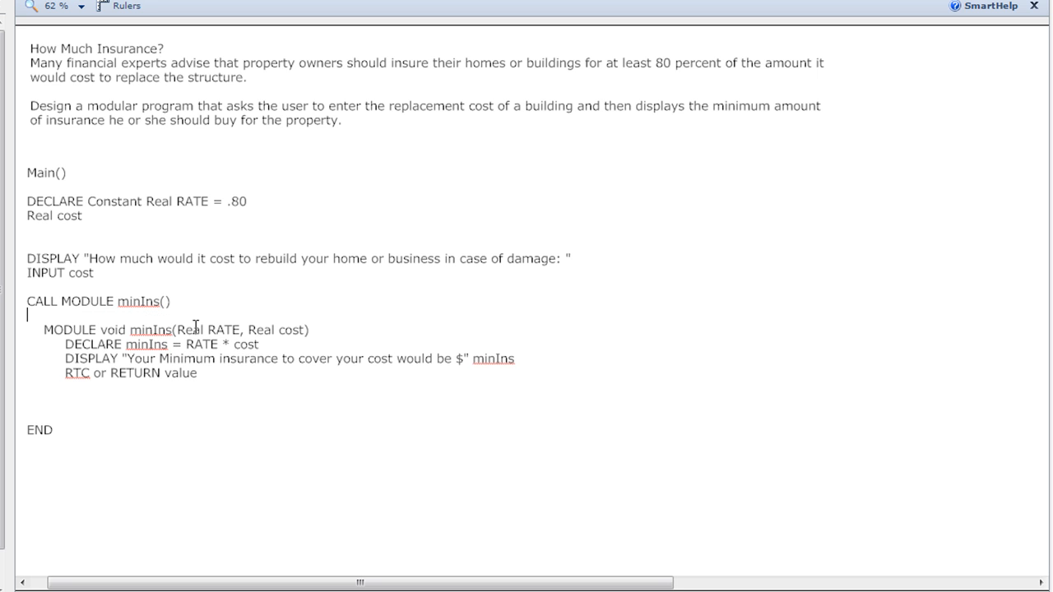
double_click(146, 301)
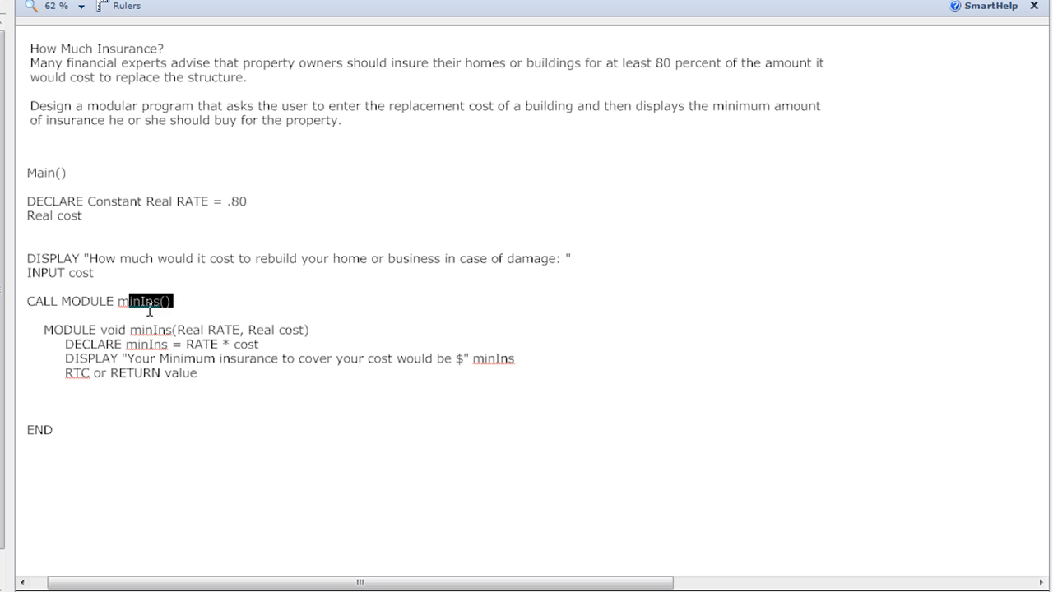
mouse_move(187, 307)
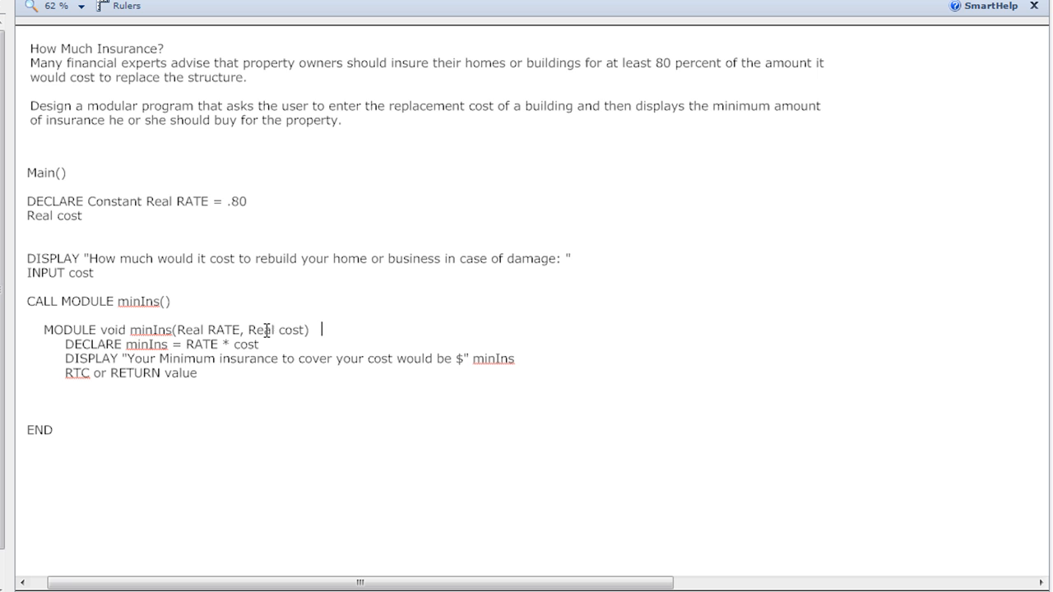
mouse_move(105, 348)
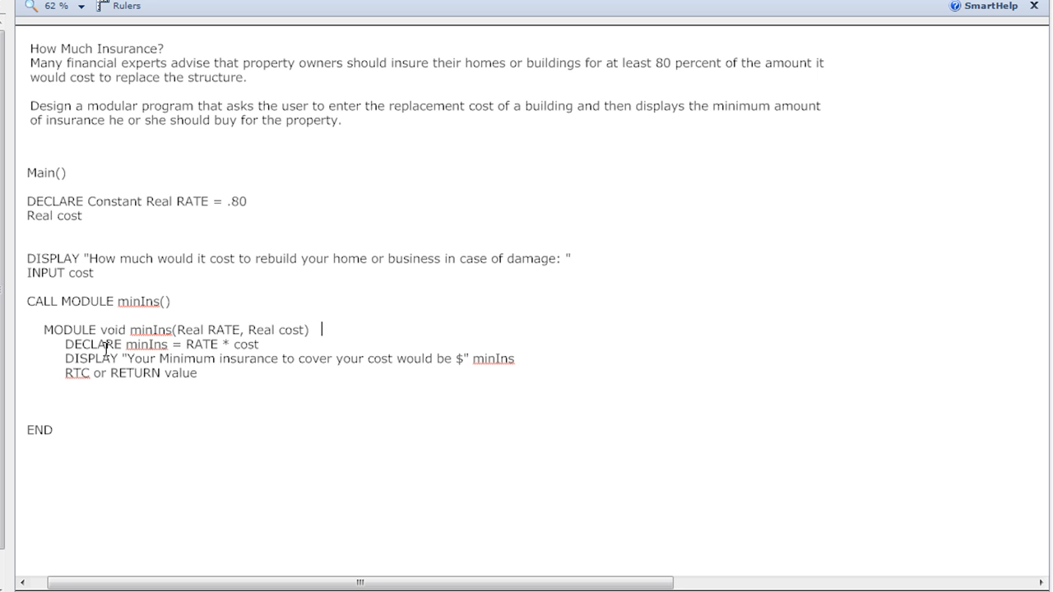
double_click(111, 330)
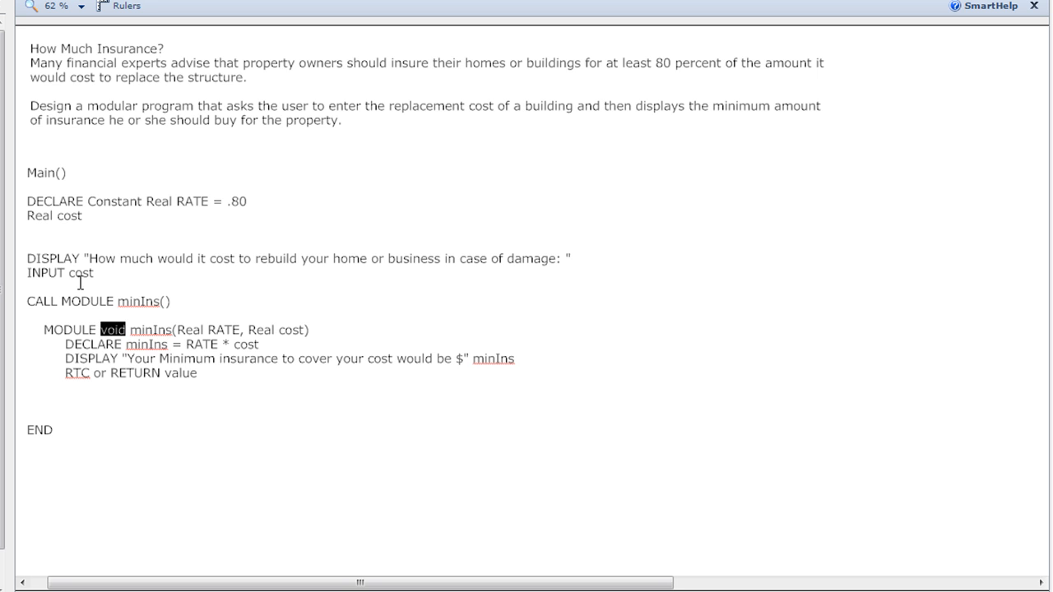
mouse_move(300, 355)
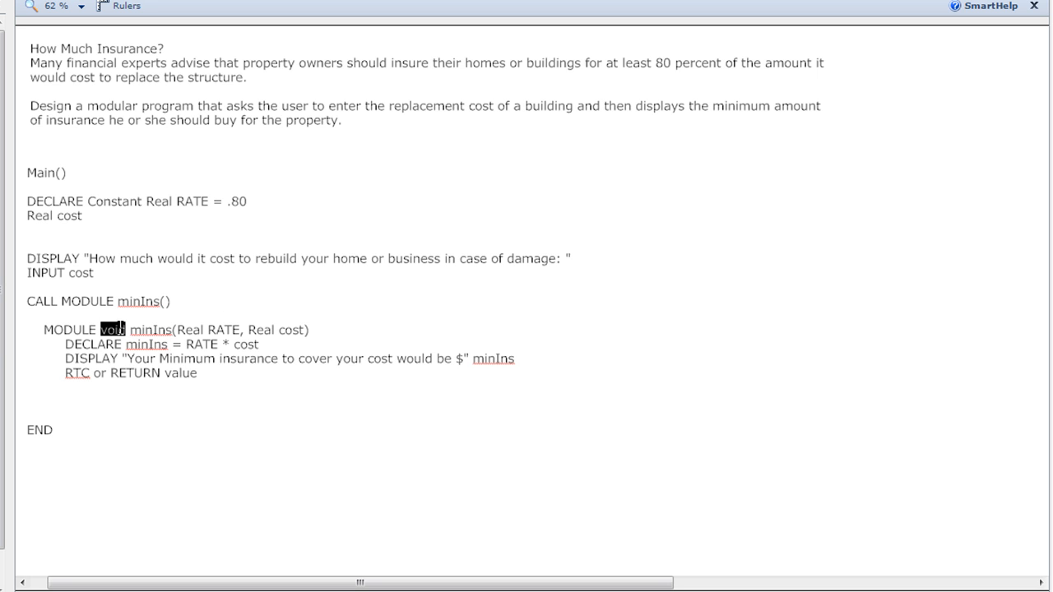
mouse_move(129, 311)
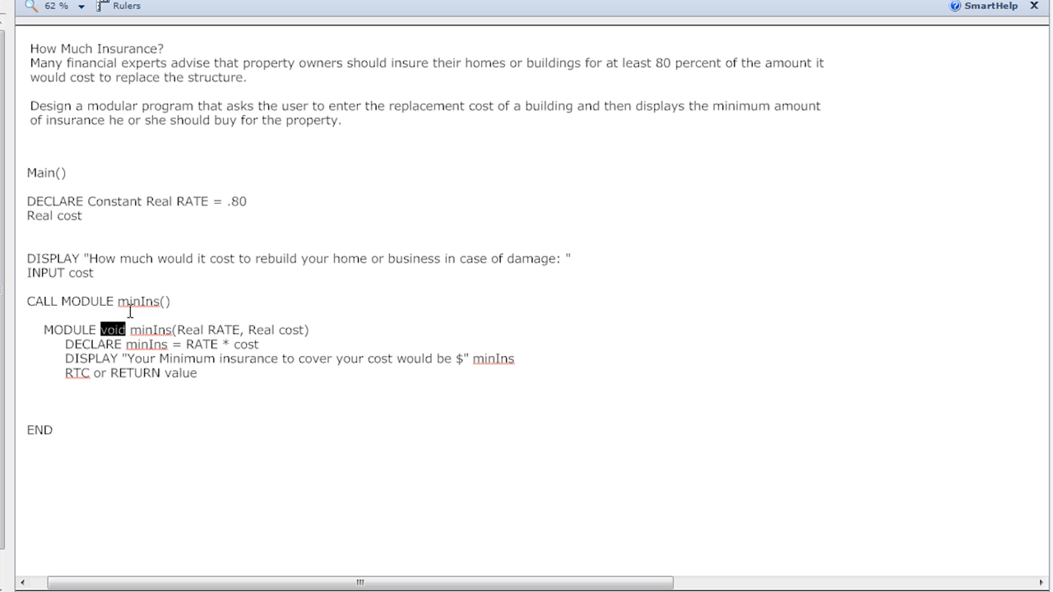
mouse_move(189, 333)
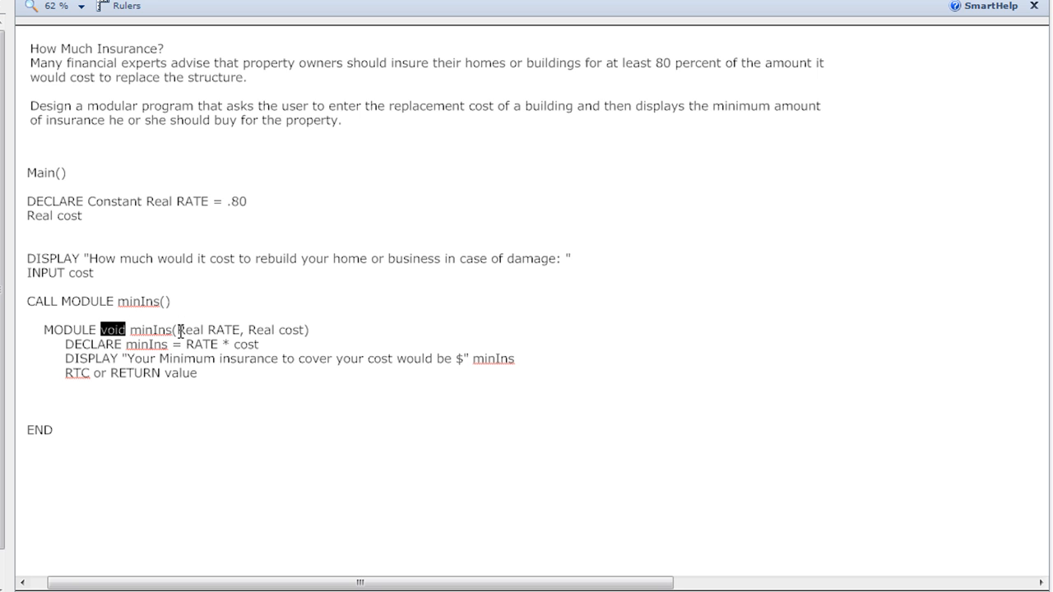
mouse_move(80, 230)
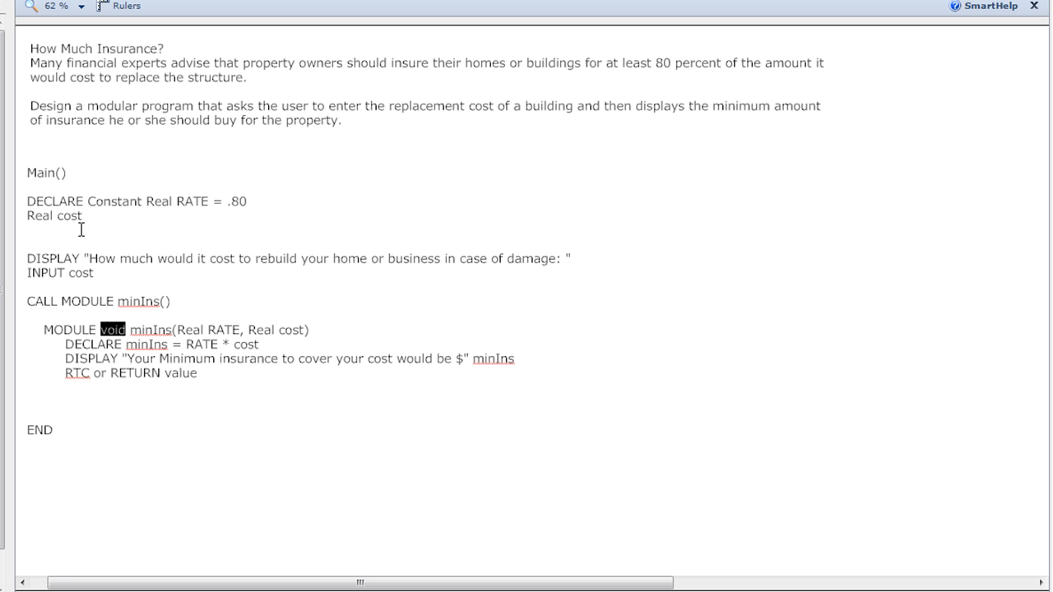
mouse_move(113, 202)
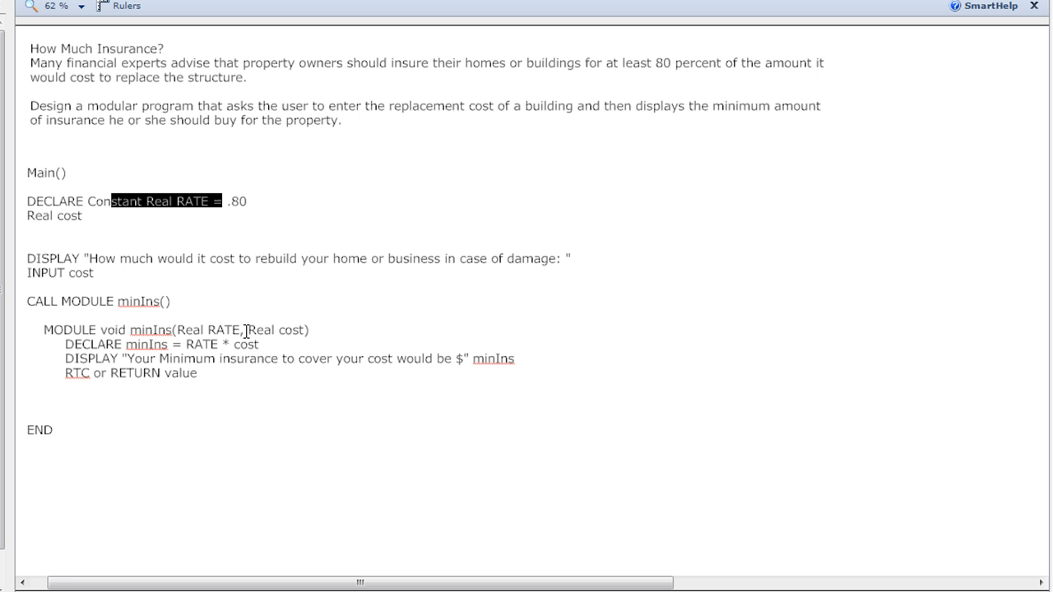
Highlight the RATE constant, the cost declaration and cost among the module parameters while explaining
double_click(66, 215)
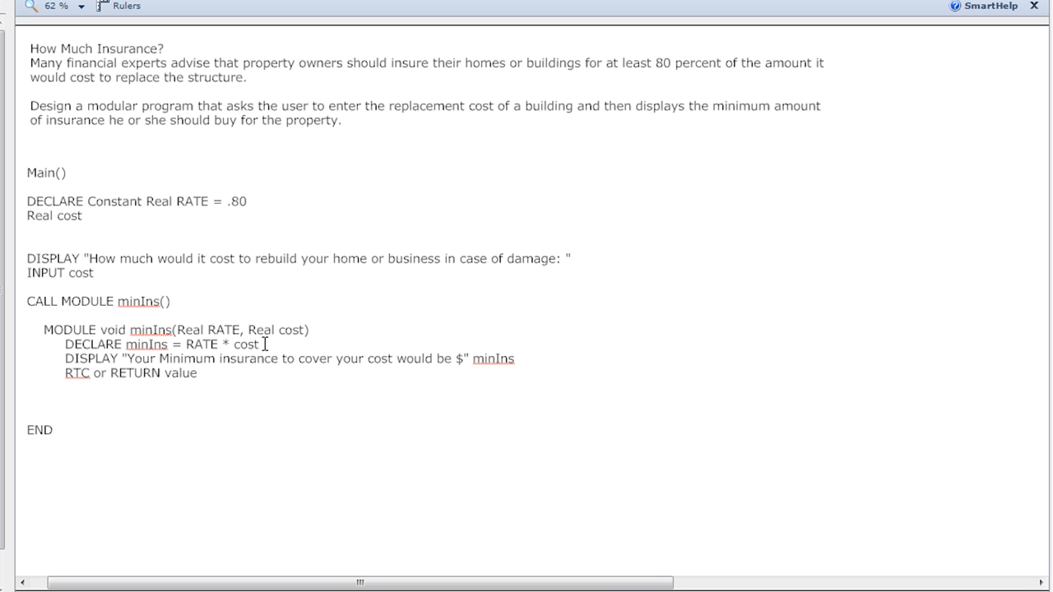
left_click(65, 343)
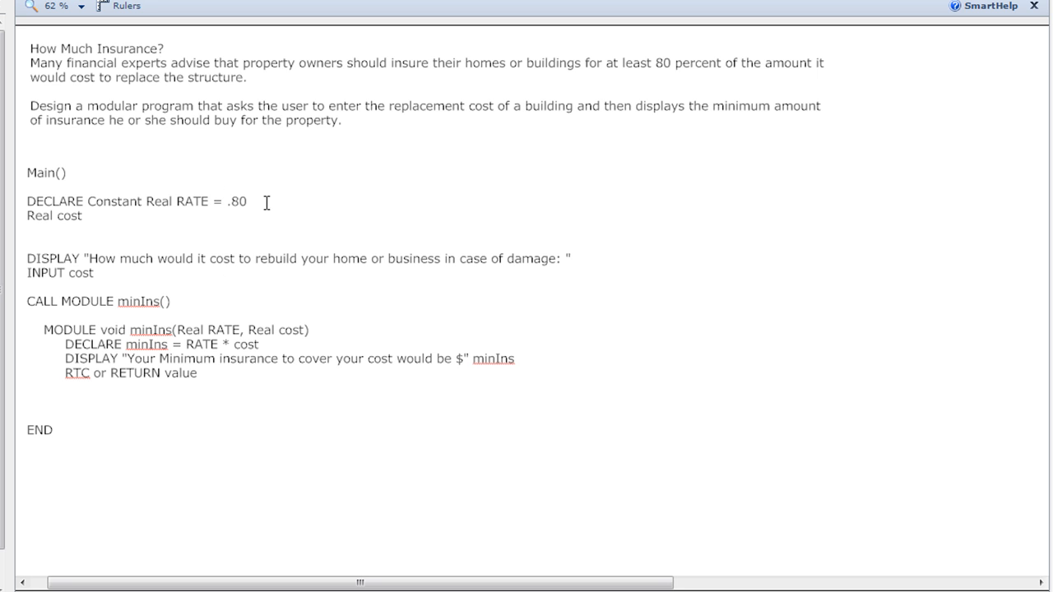
mouse_move(76, 221)
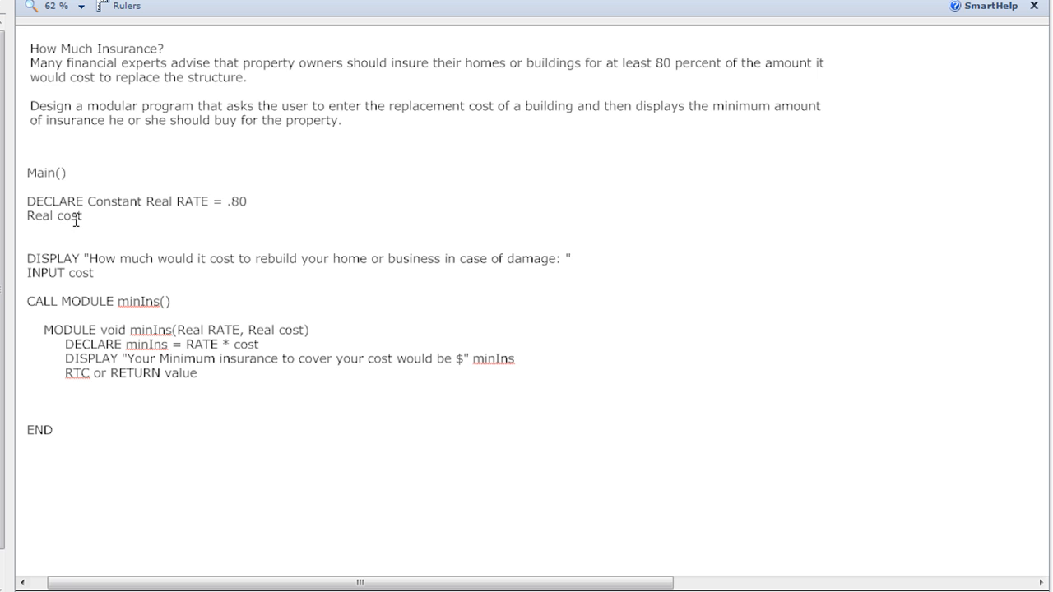
double_click(73, 214)
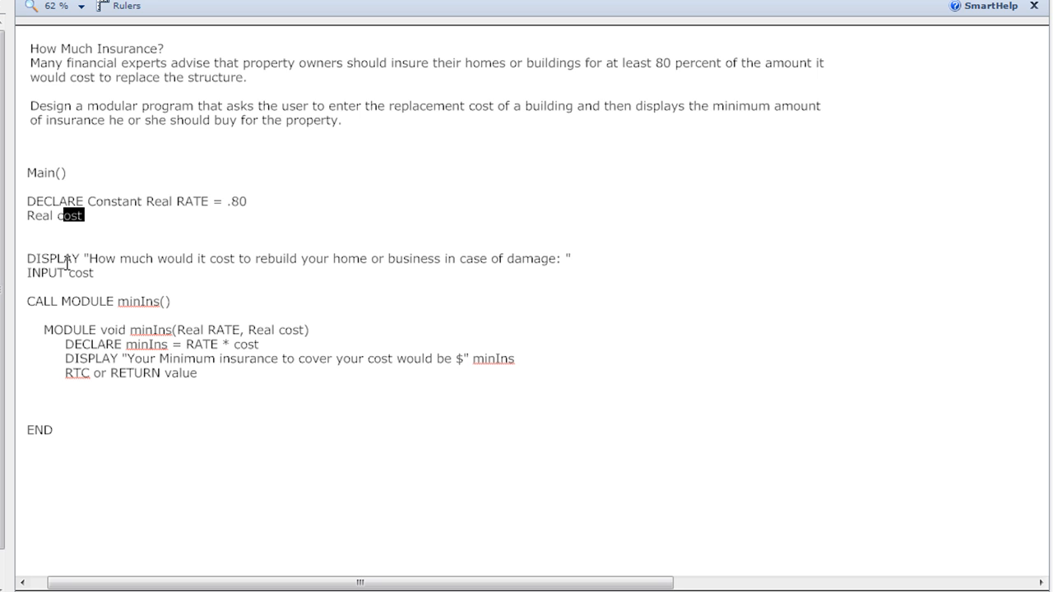
double_click(80, 273)
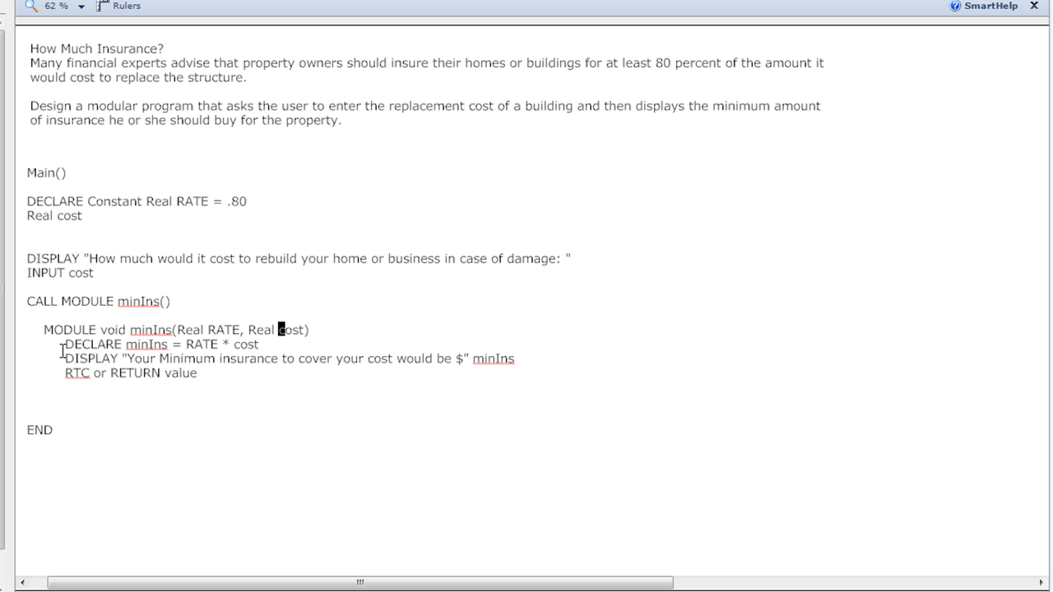
mouse_move(129, 344)
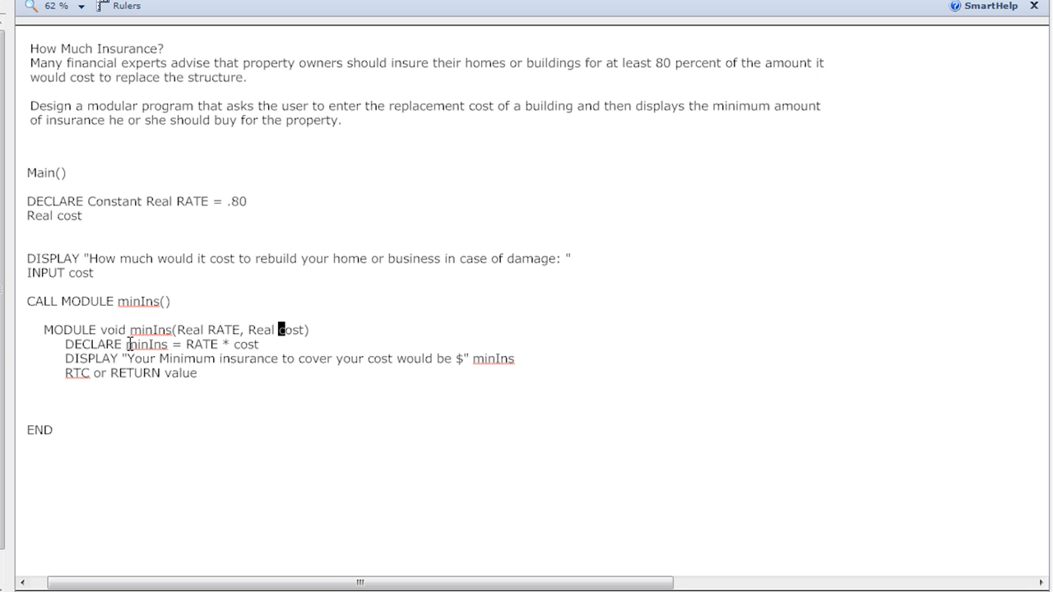
double_click(145, 344)
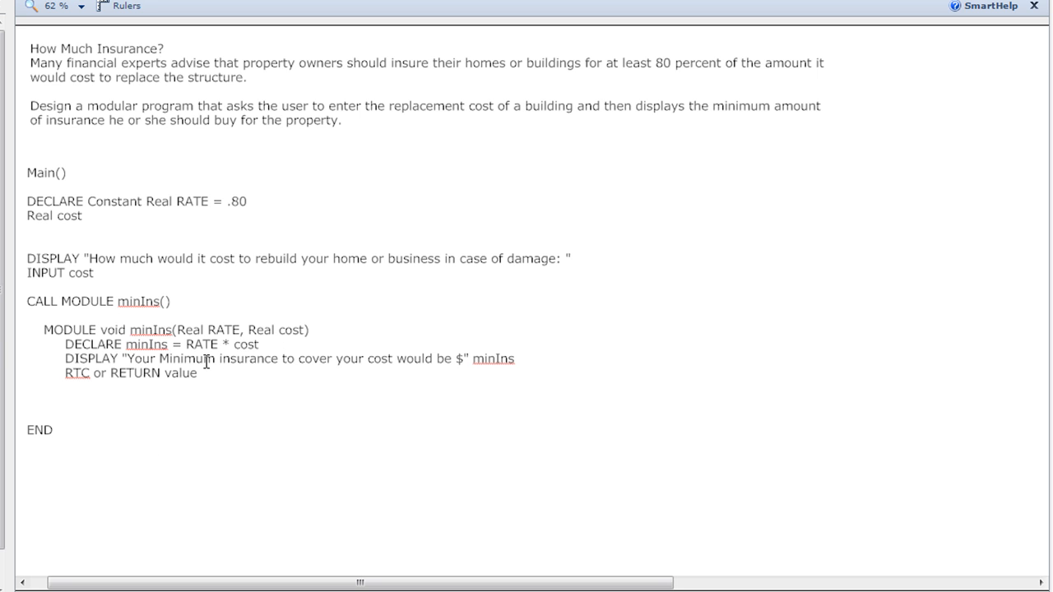
mouse_move(173, 342)
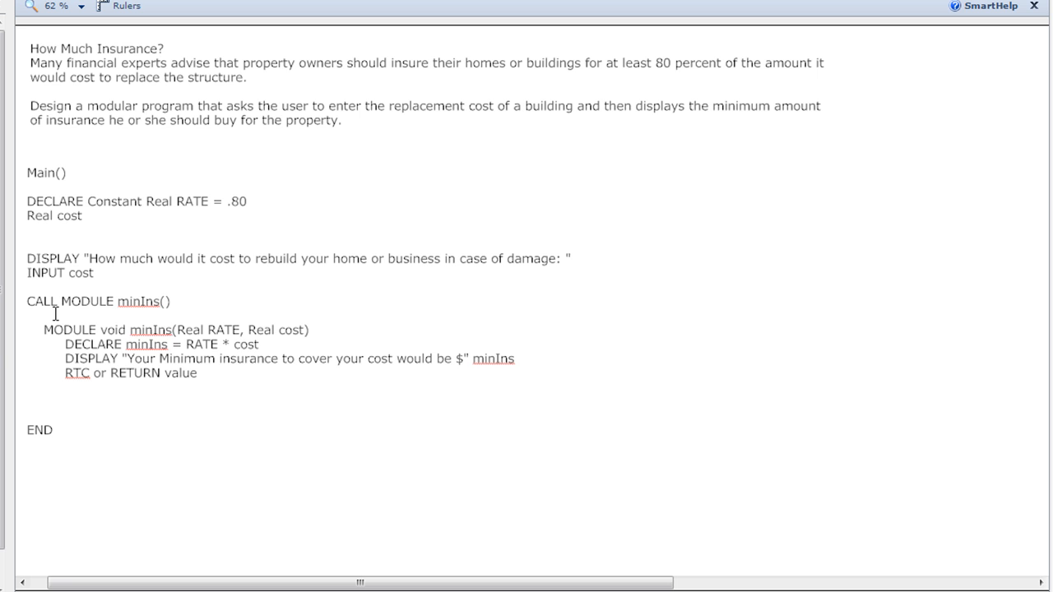
Highlight the minIns = RATE * cost calculation, the return line and the minimum insurance message
left_click_drag(127, 344, 258, 343)
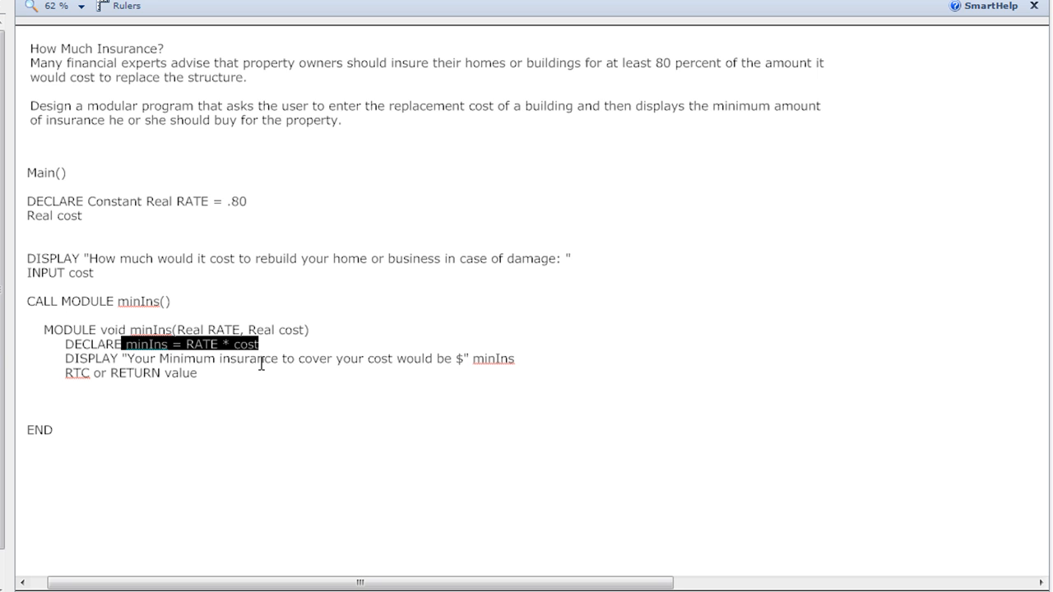
double_click(133, 373)
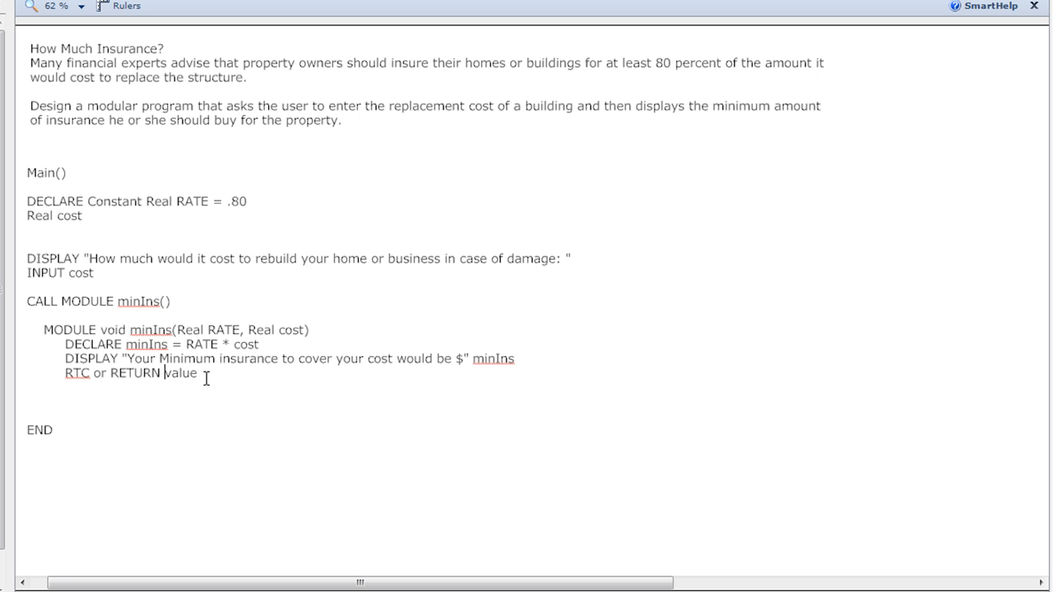
mouse_move(36, 332)
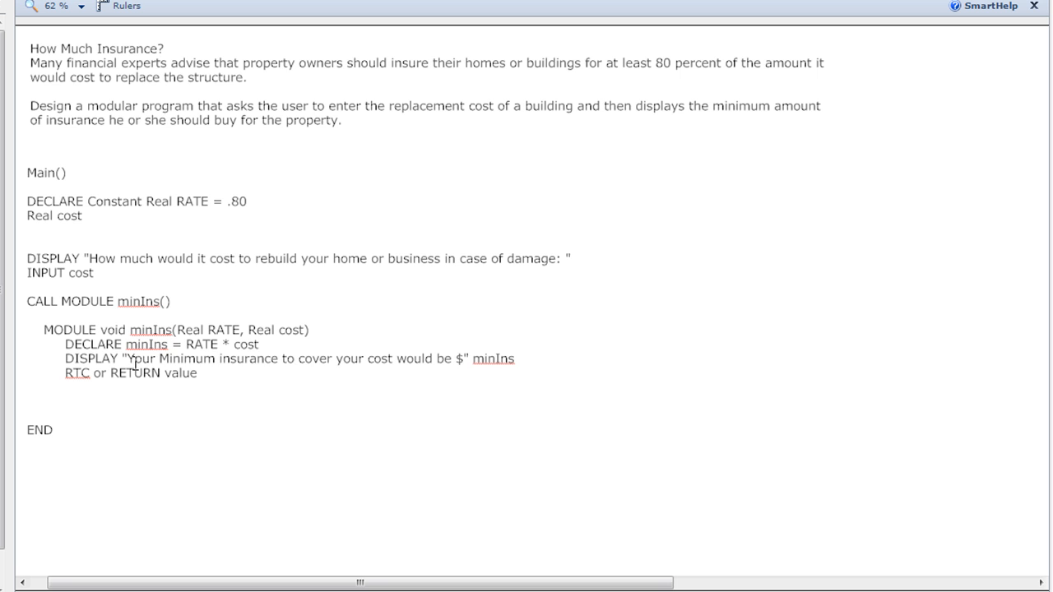
left_click_drag(125, 358, 510, 358)
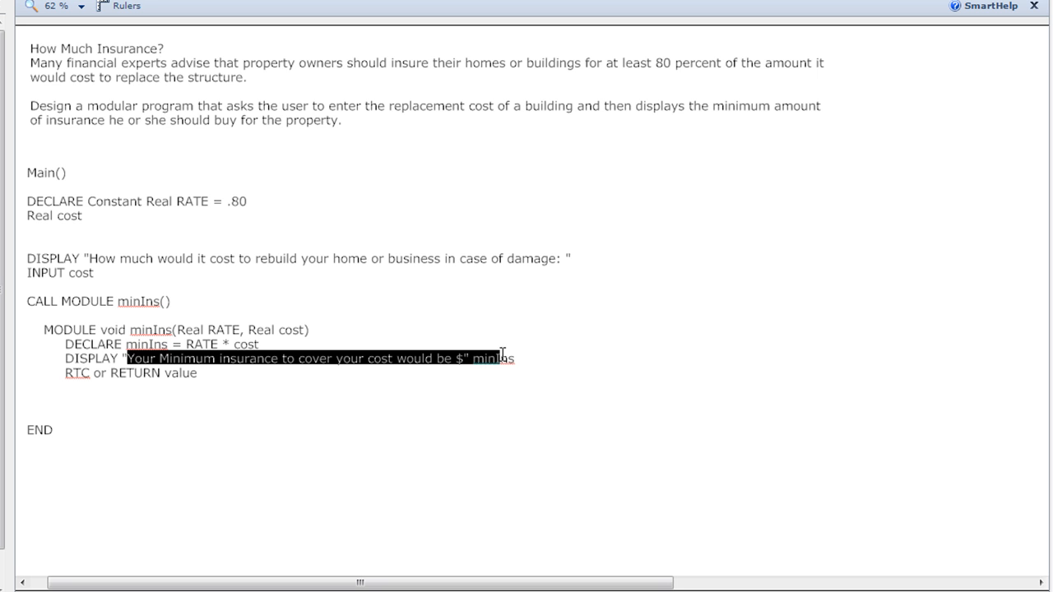
left_click(465, 358)
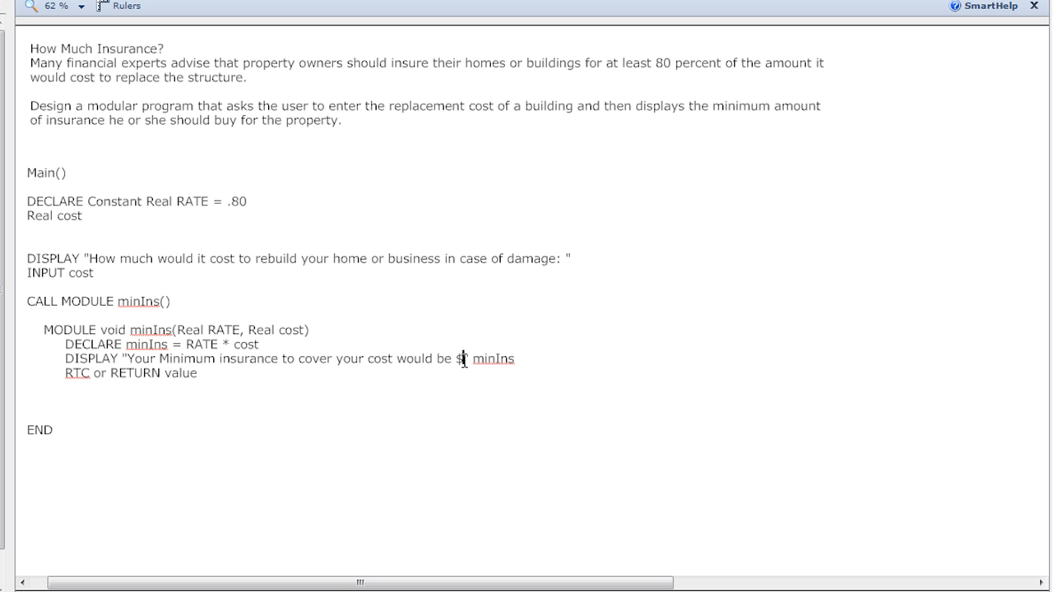
mouse_move(179, 350)
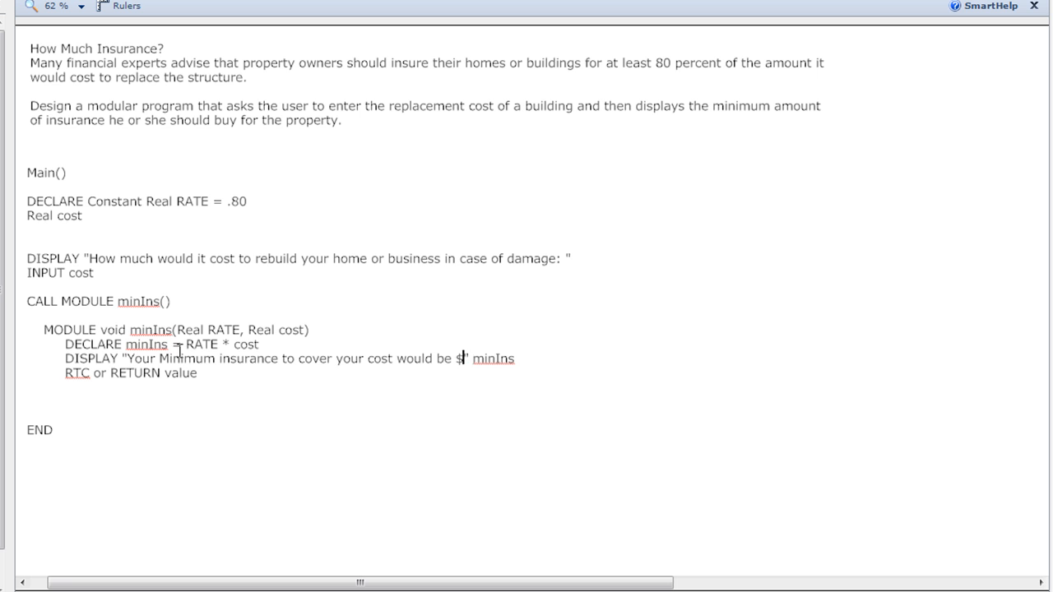
Add a '$600 ' example amount after minIns on the DISPLAY line, later removed
left_click_drag(125, 343, 259, 343)
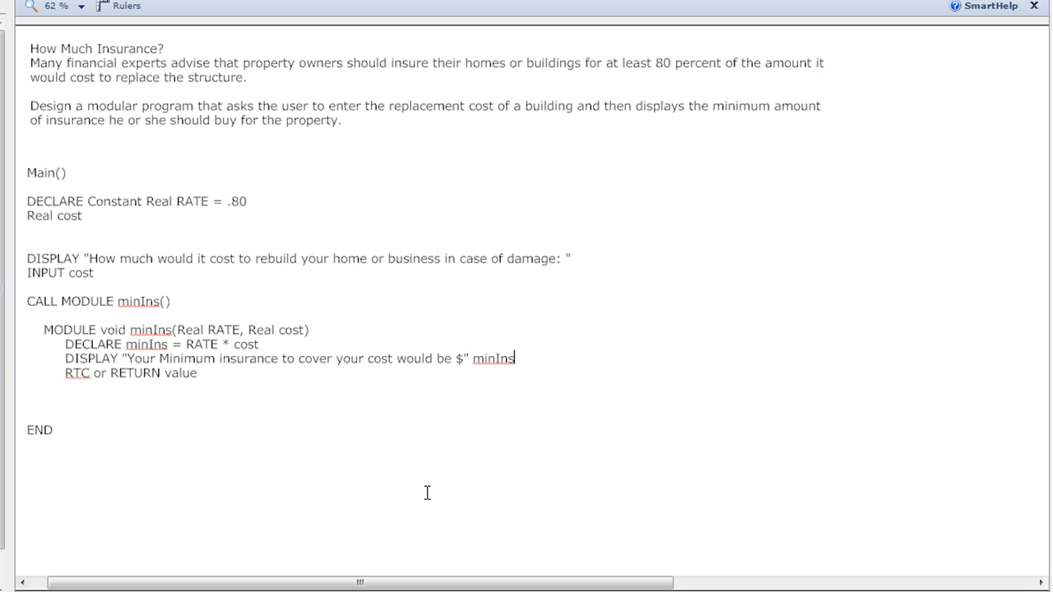
type("$")
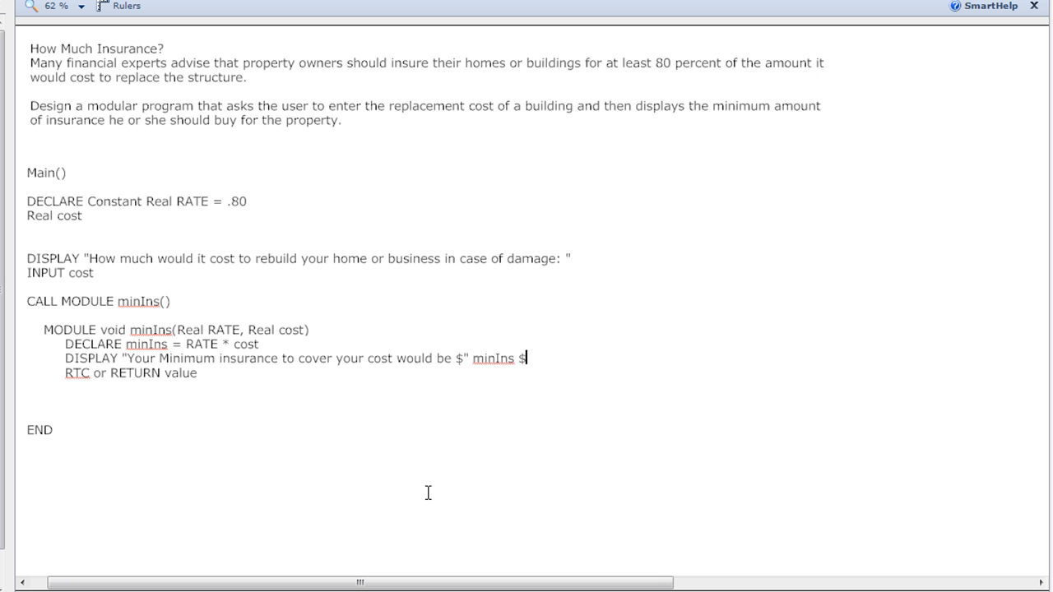
type("600")
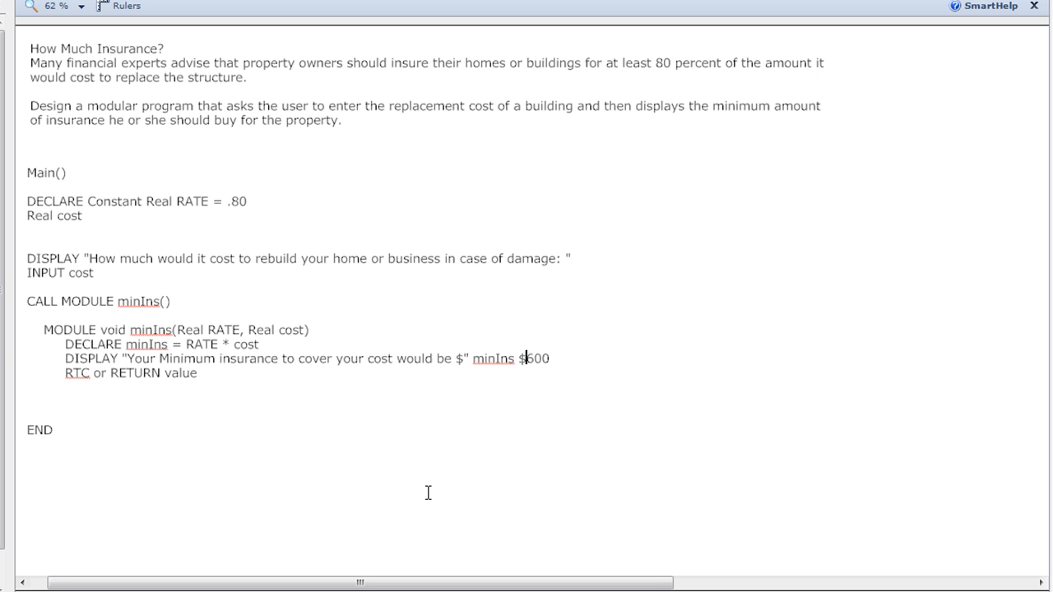
type("\" \"")
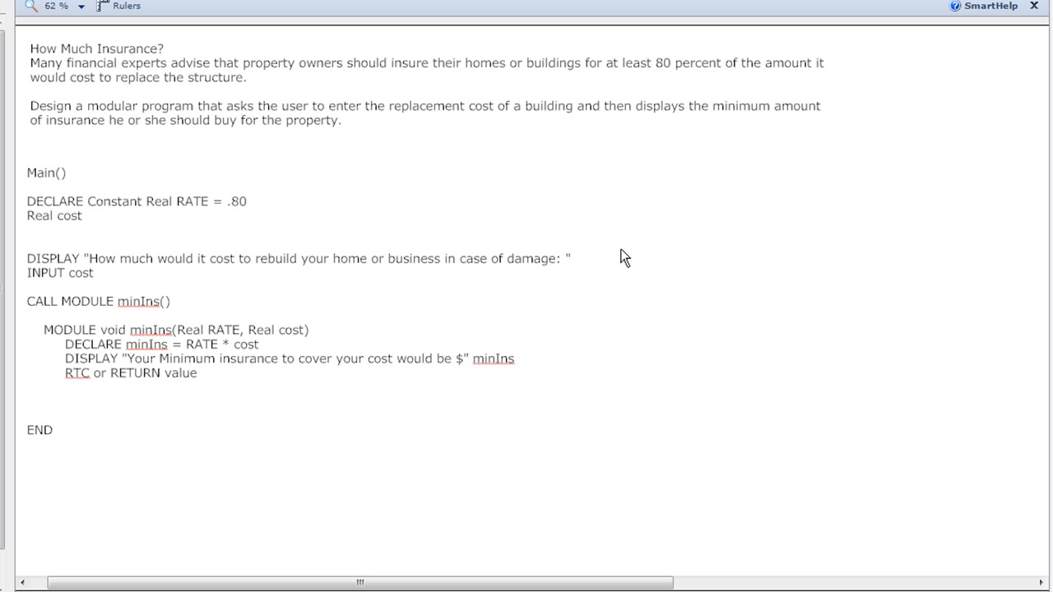
mouse_move(148, 367)
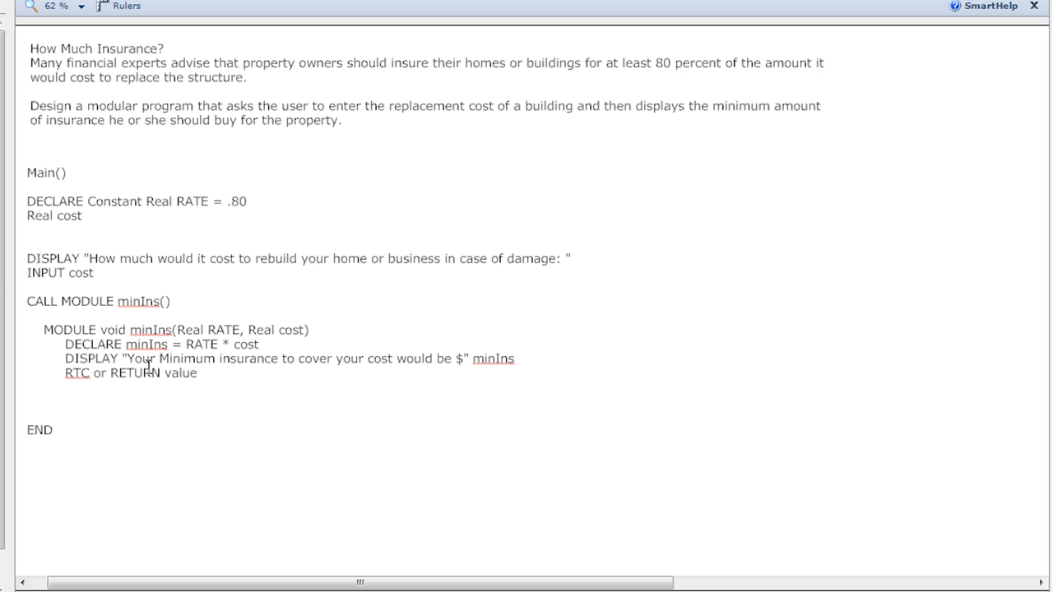
mouse_move(20, 366)
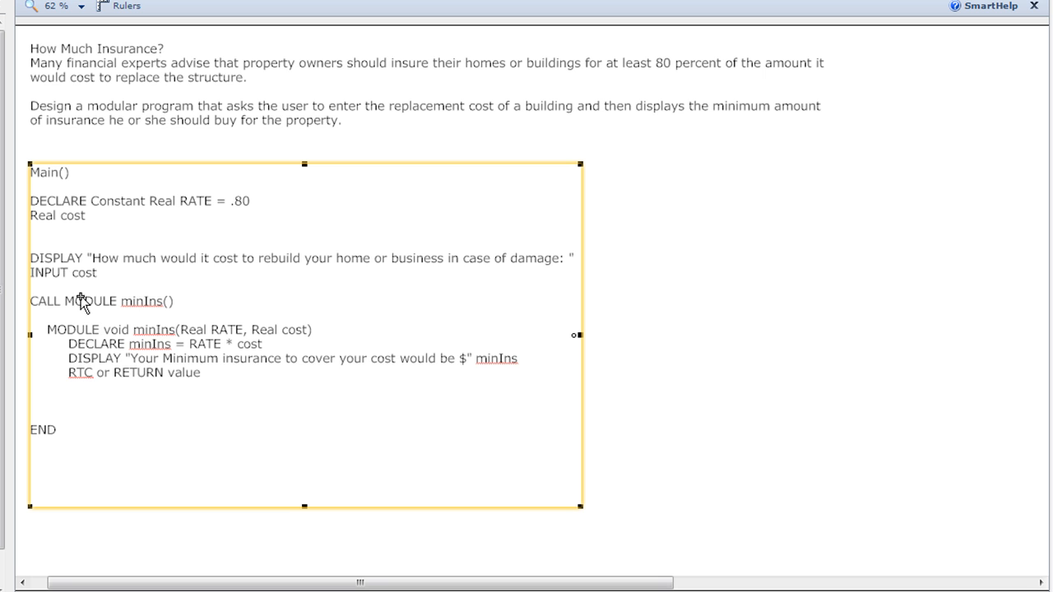
mouse_move(30, 433)
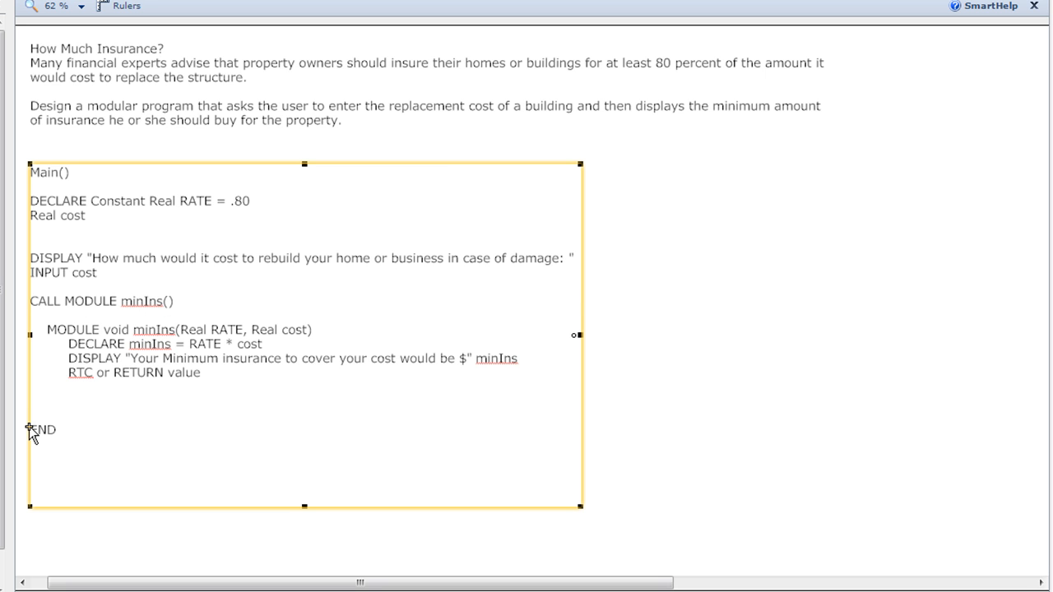
Place the cursor at the END line of the pseudocode
left_click(59, 429)
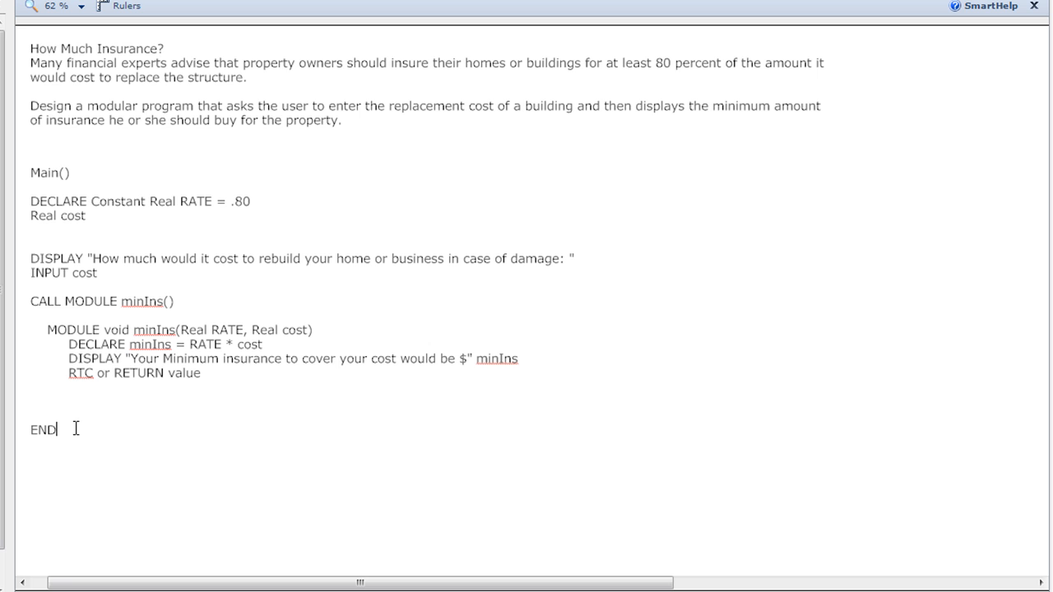
mouse_move(682, 189)
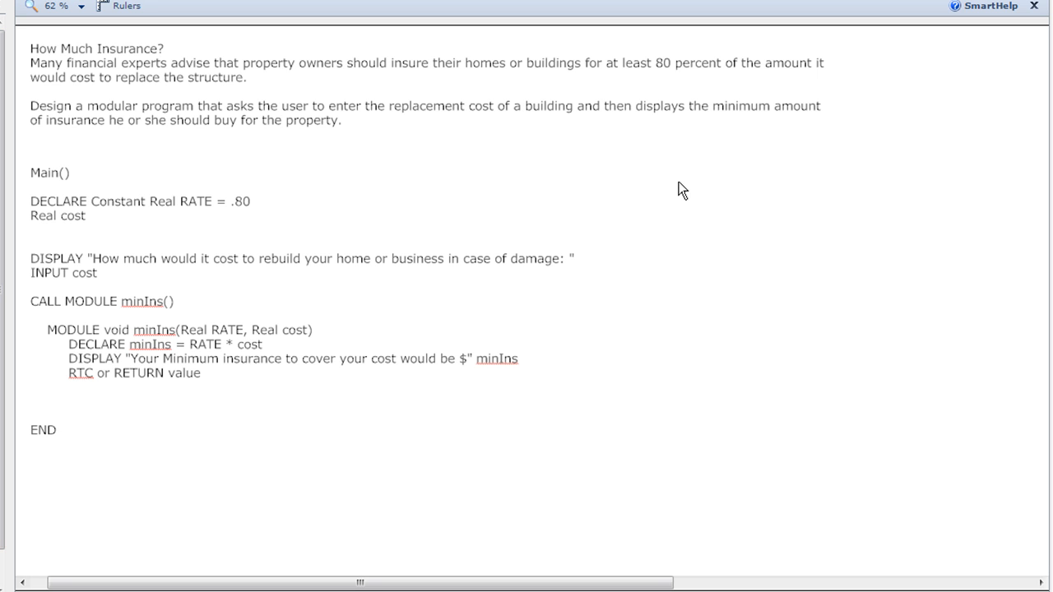
mouse_move(648, 202)
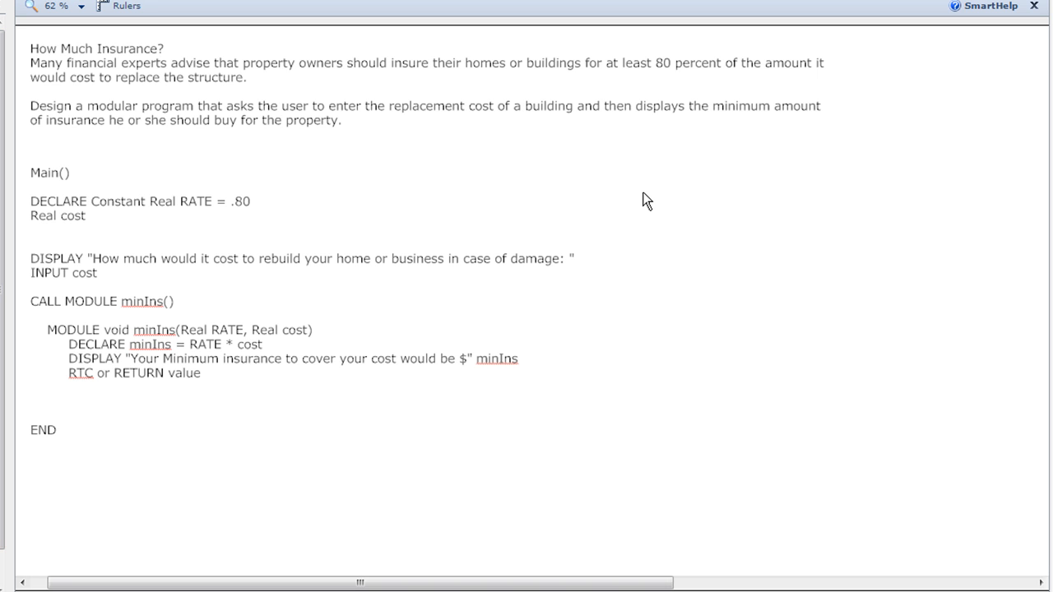
mouse_move(528, 253)
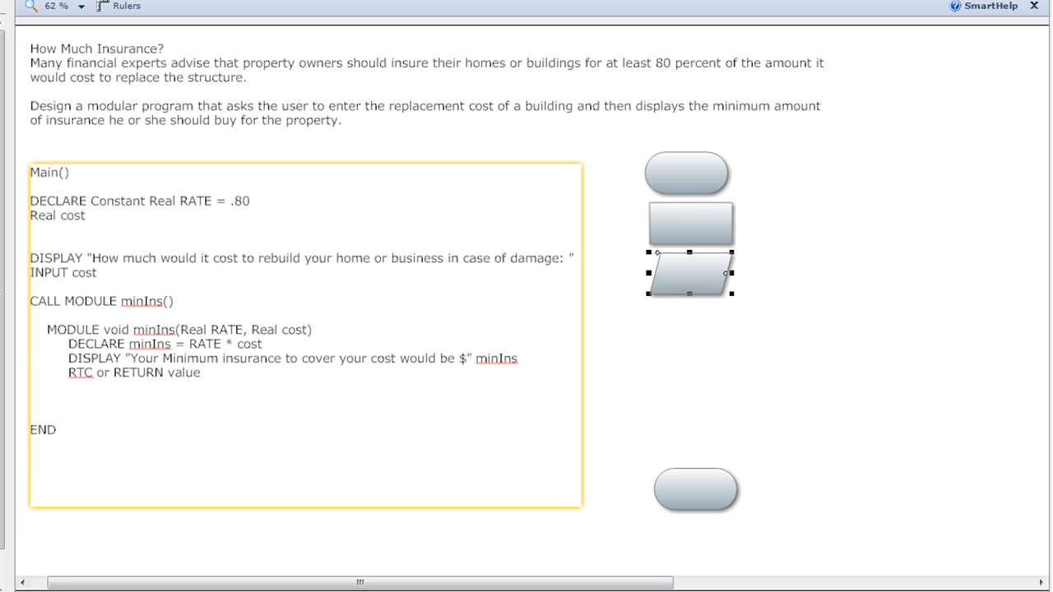
Drag another flowchart shape into the column above the end terminator beside the pseudocode
left_click_drag(690, 273, 689, 336)
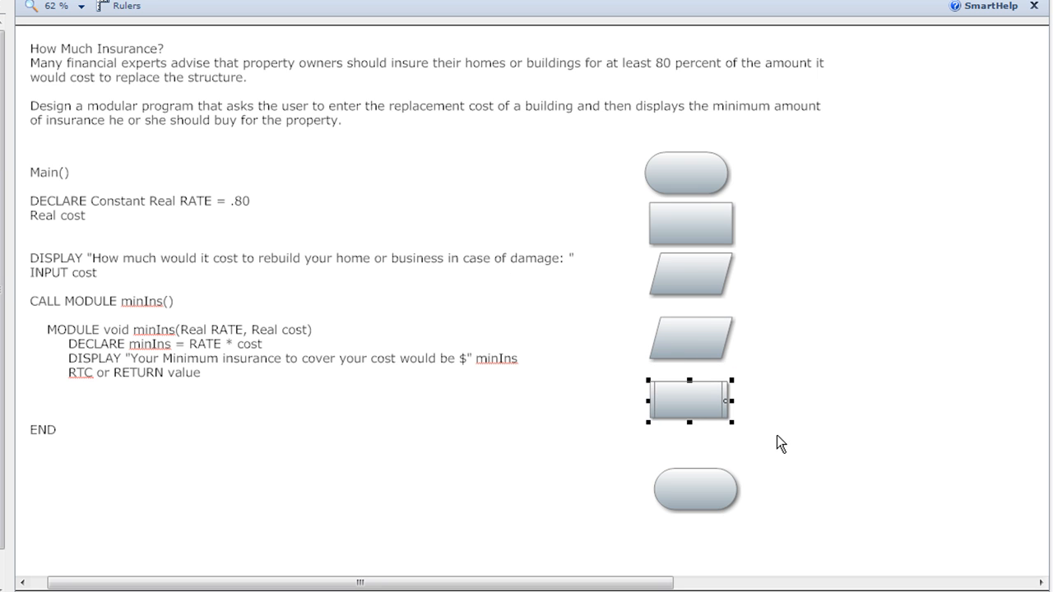
left_click(232, 105)
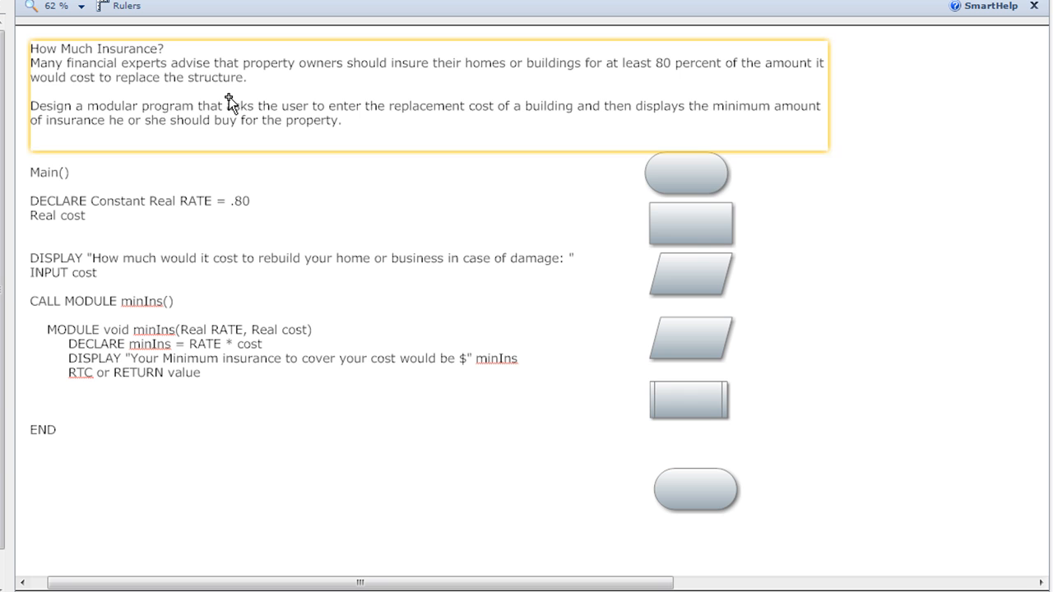
left_click(691, 273)
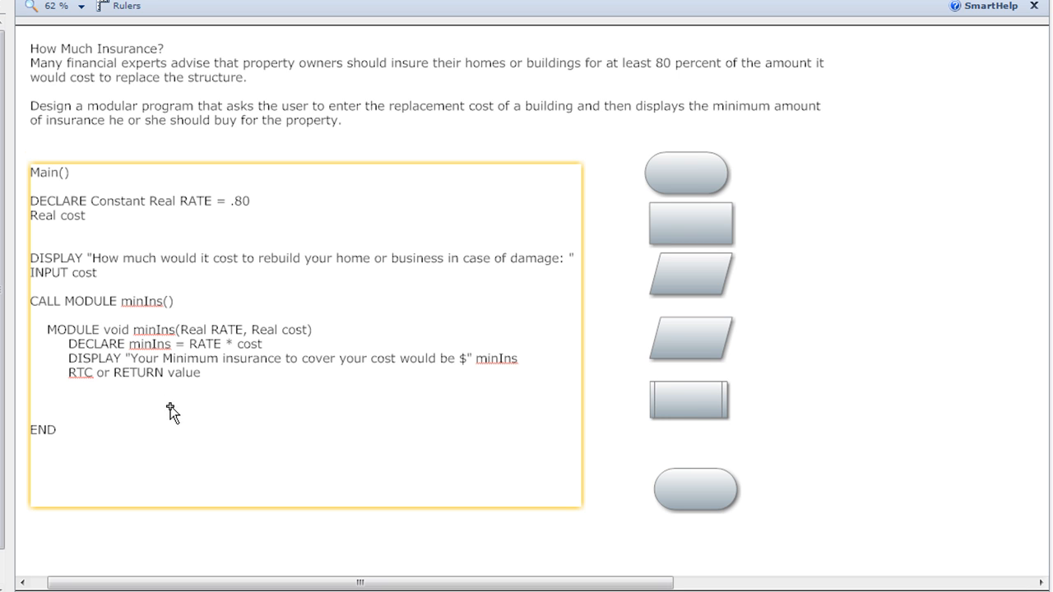
mouse_move(466, 426)
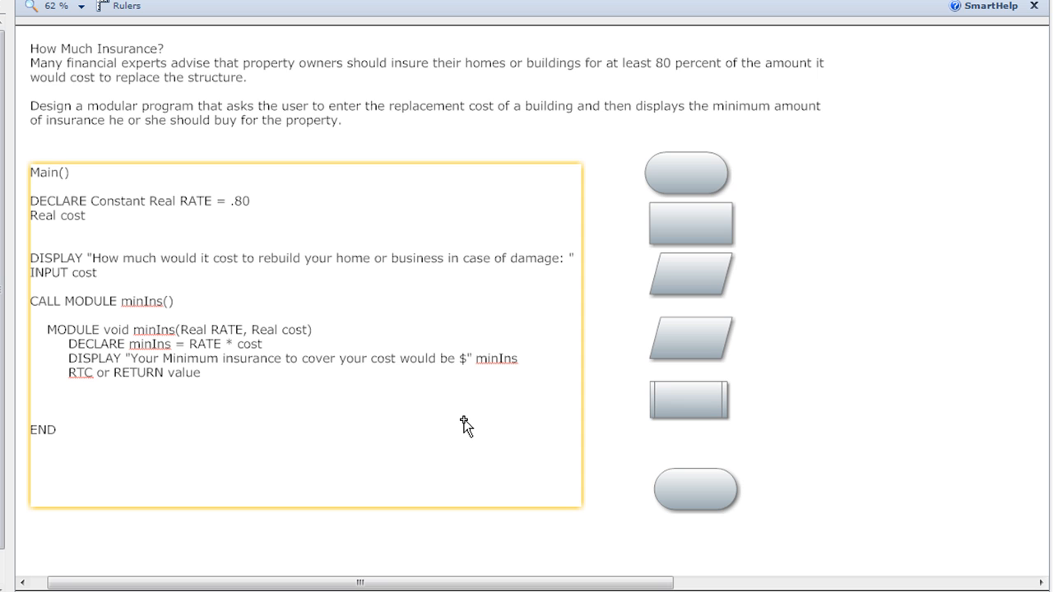
mouse_move(92, 177)
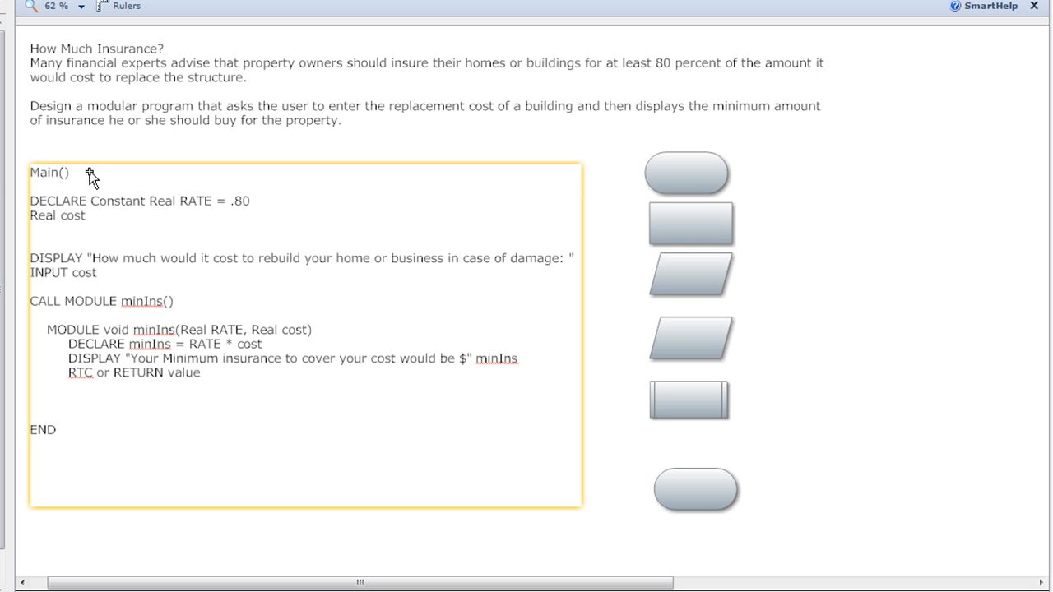
mouse_move(125, 347)
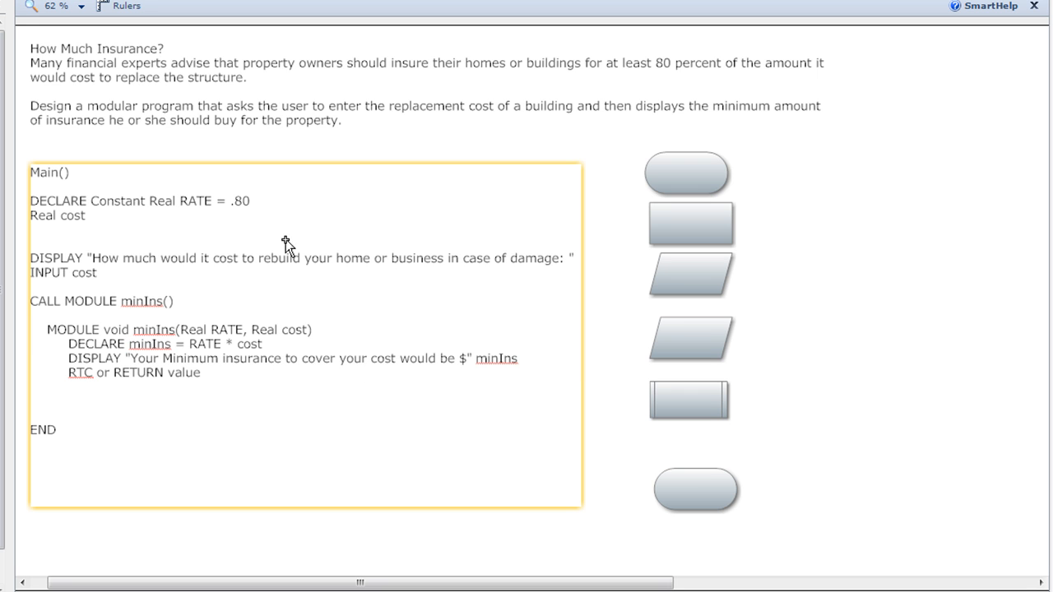
mouse_move(201, 385)
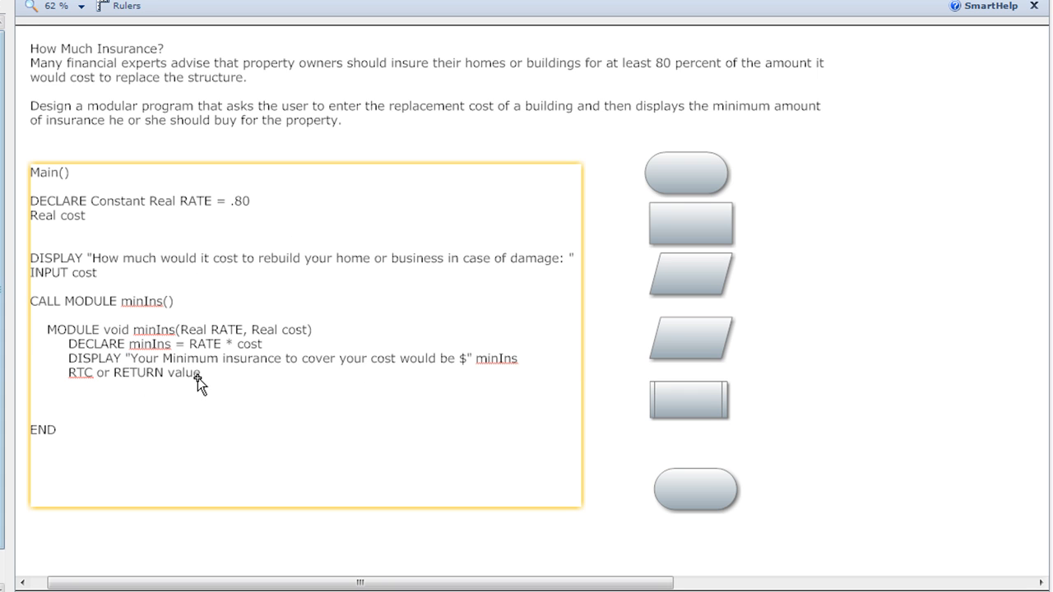
mouse_move(250, 402)
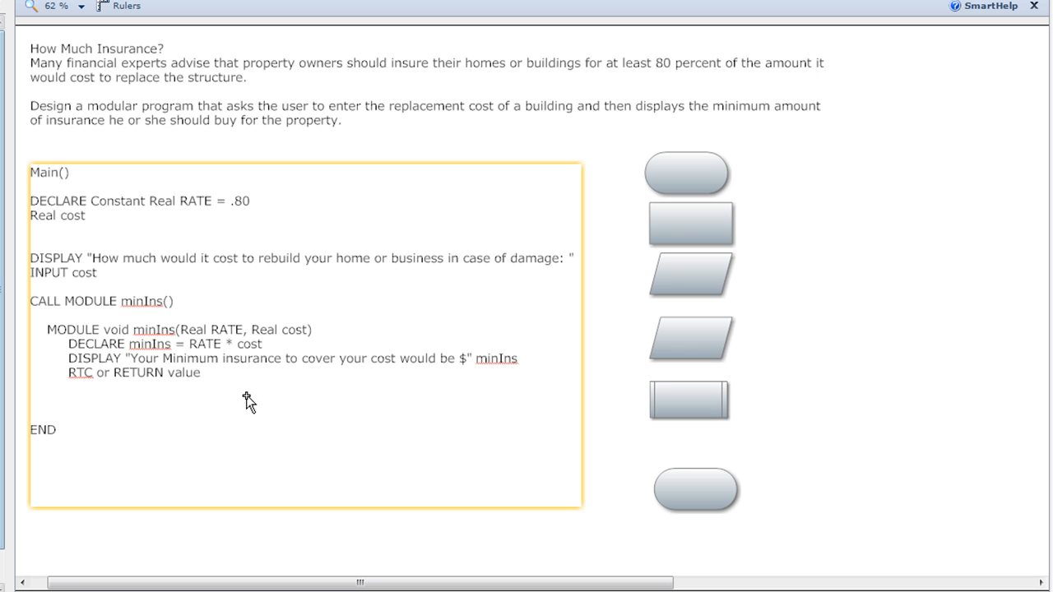
mouse_move(303, 362)
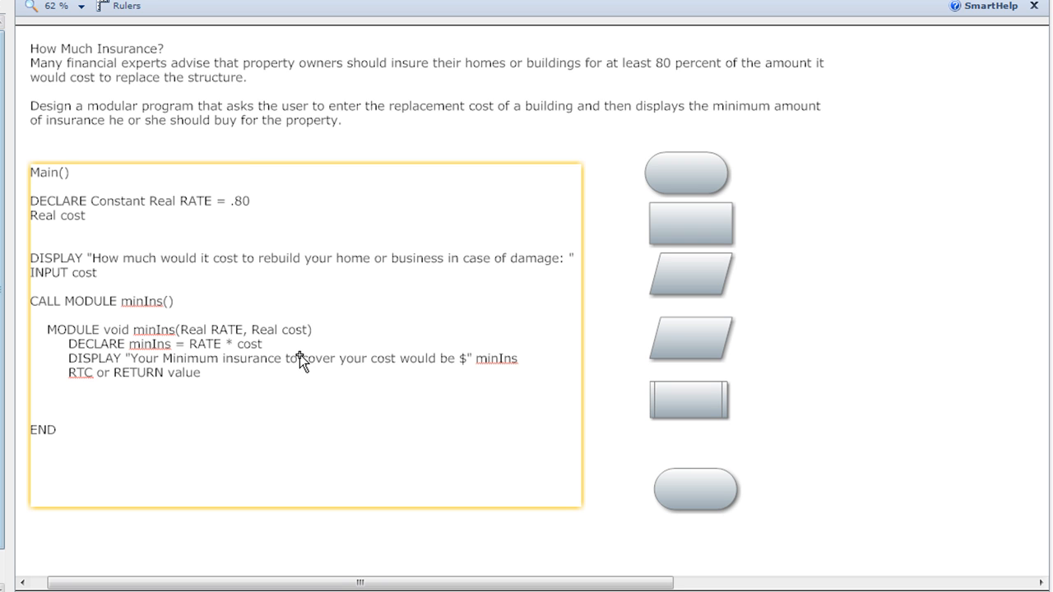
mouse_move(165, 197)
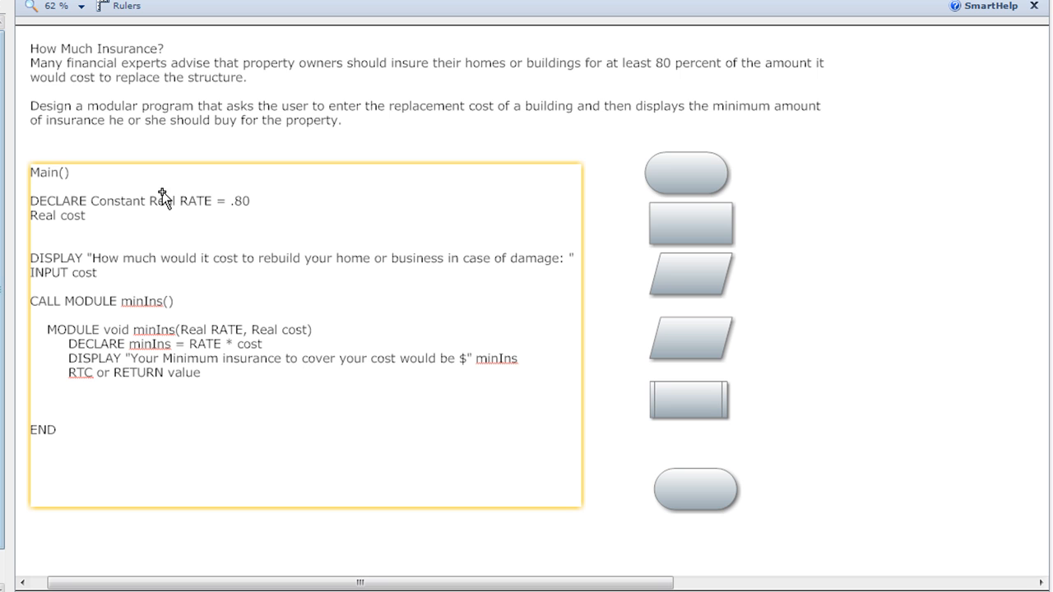
left_click(685, 172)
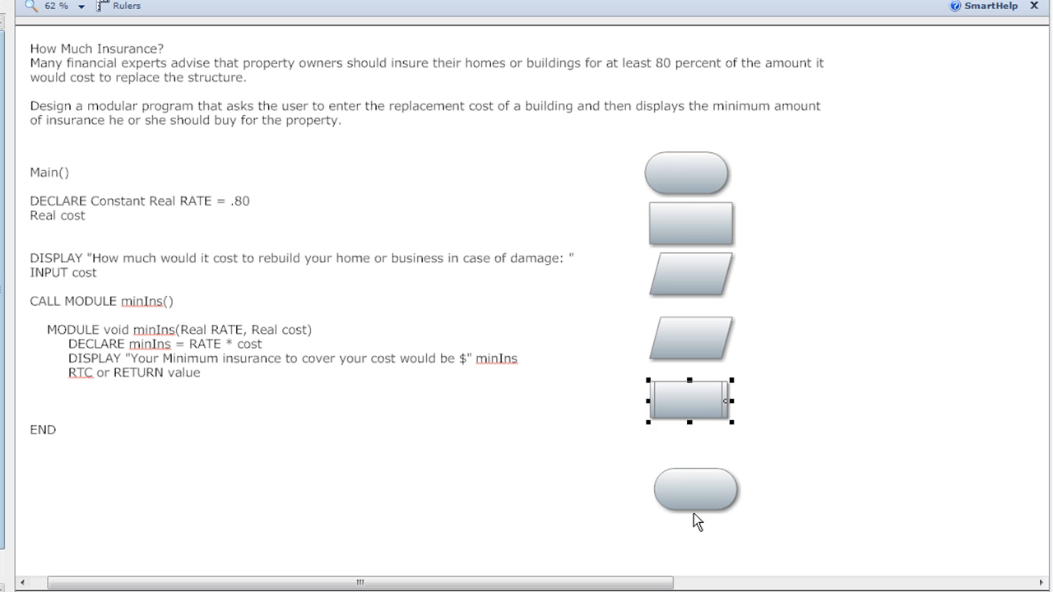
left_click(685, 173)
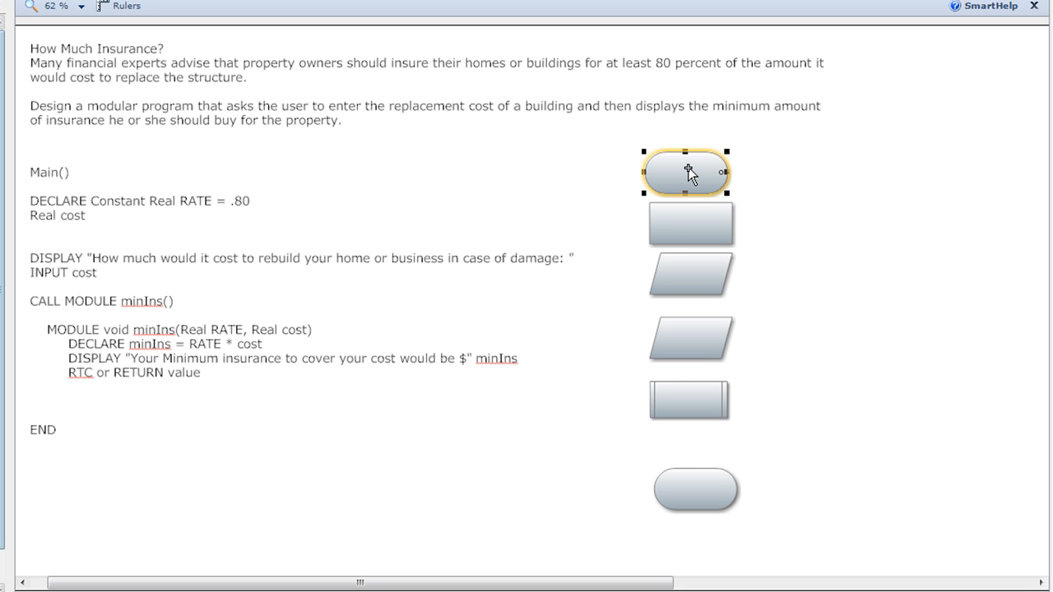
mouse_move(697, 176)
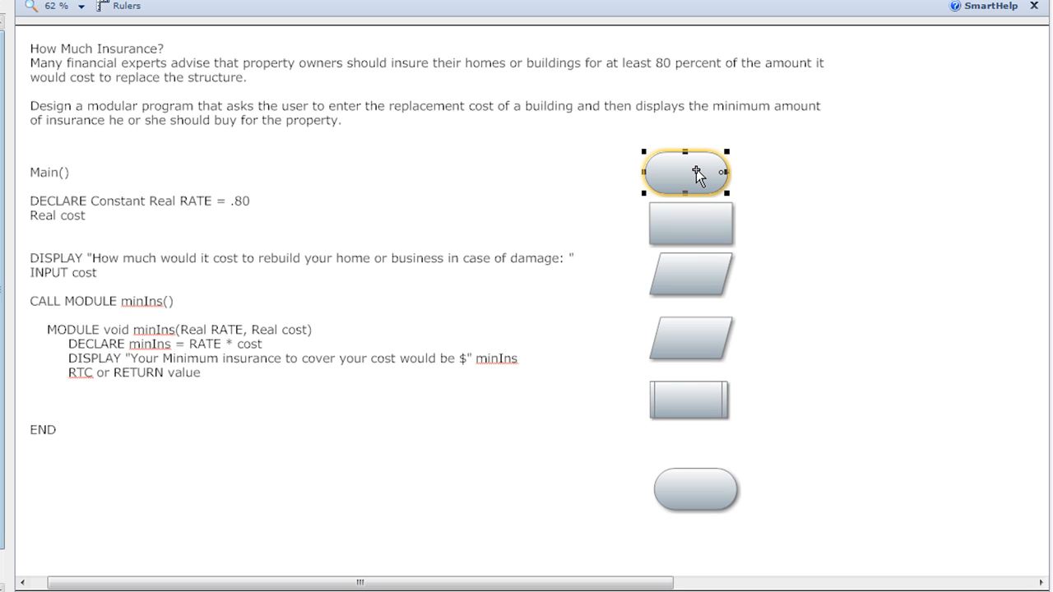
left_click(689, 224)
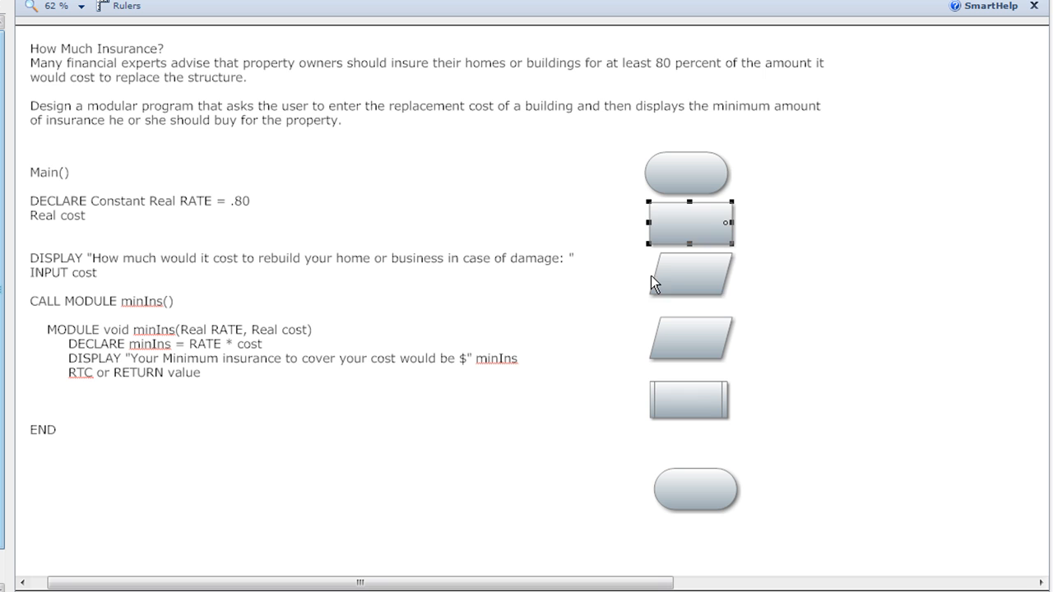
left_click(689, 273)
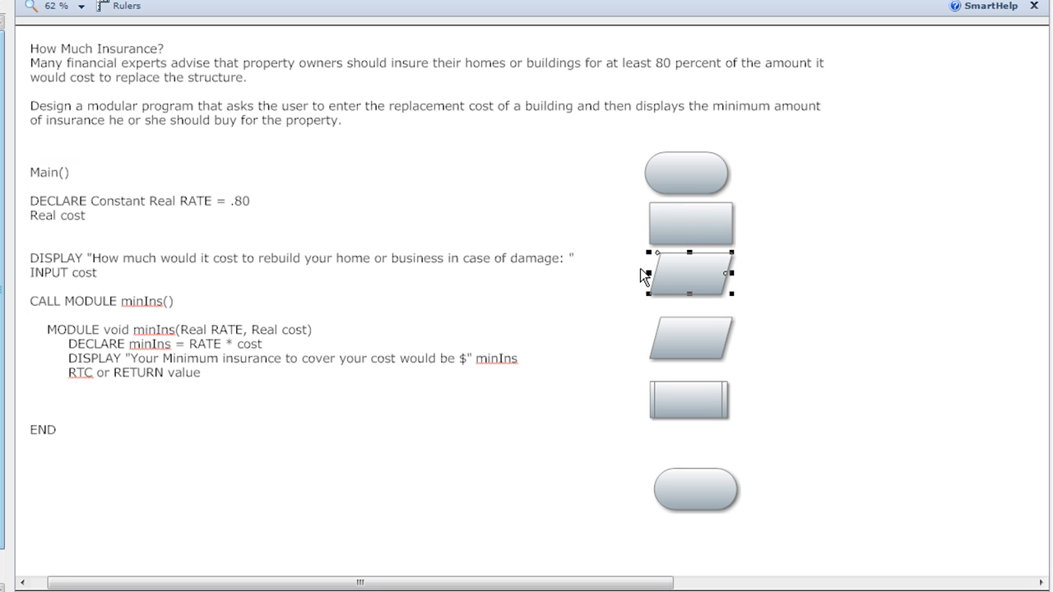
left_click(78, 273)
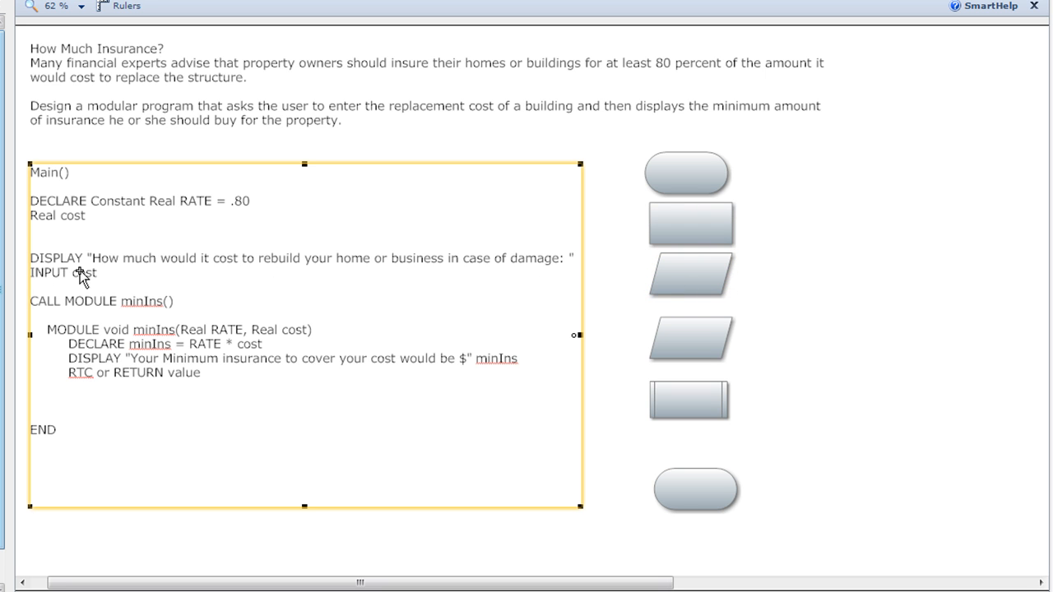
left_click(689, 336)
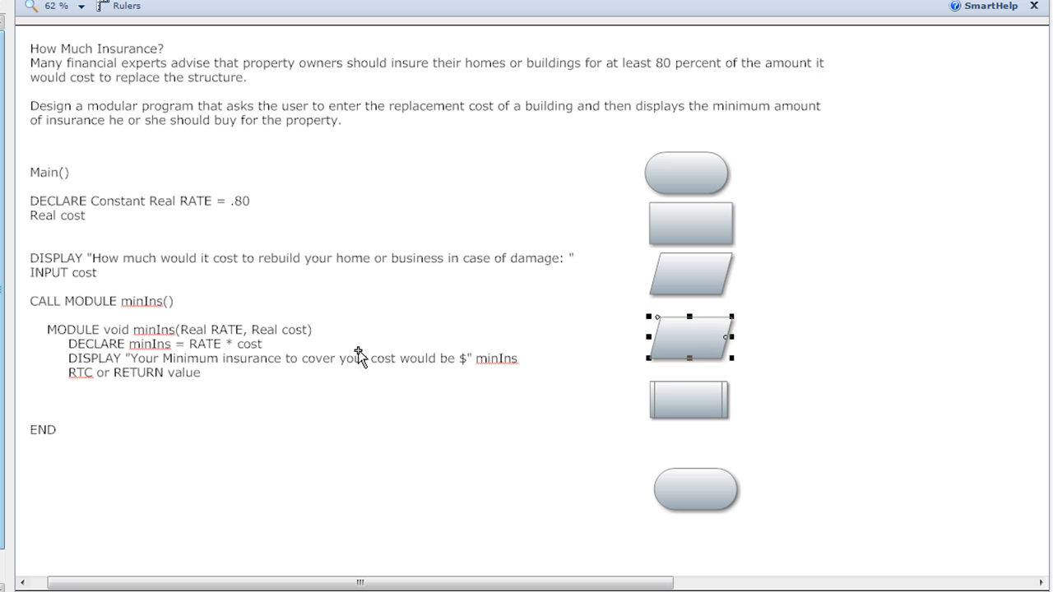
left_click(689, 401)
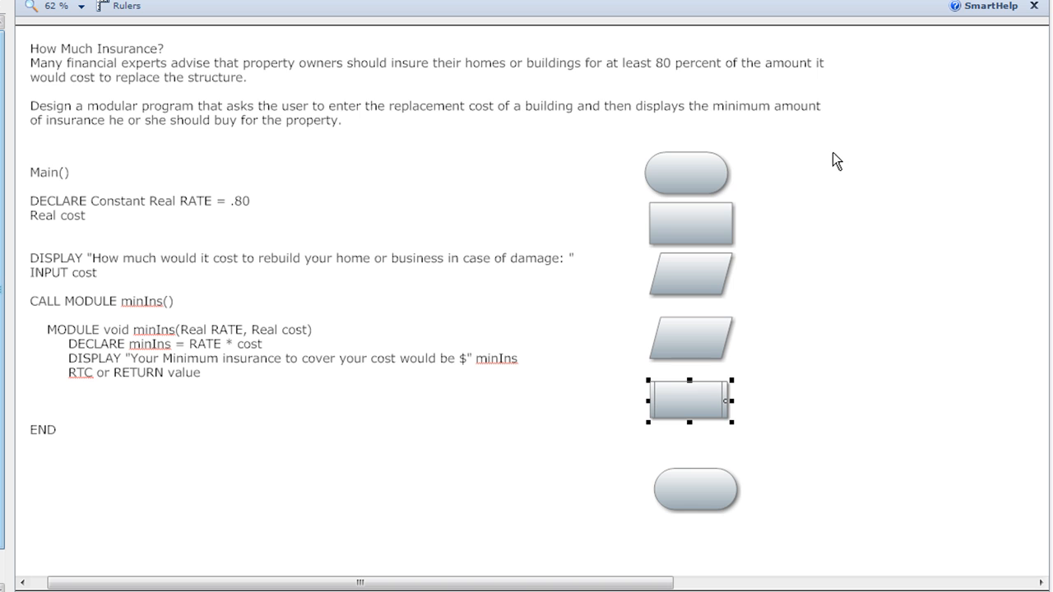
mouse_move(623, 319)
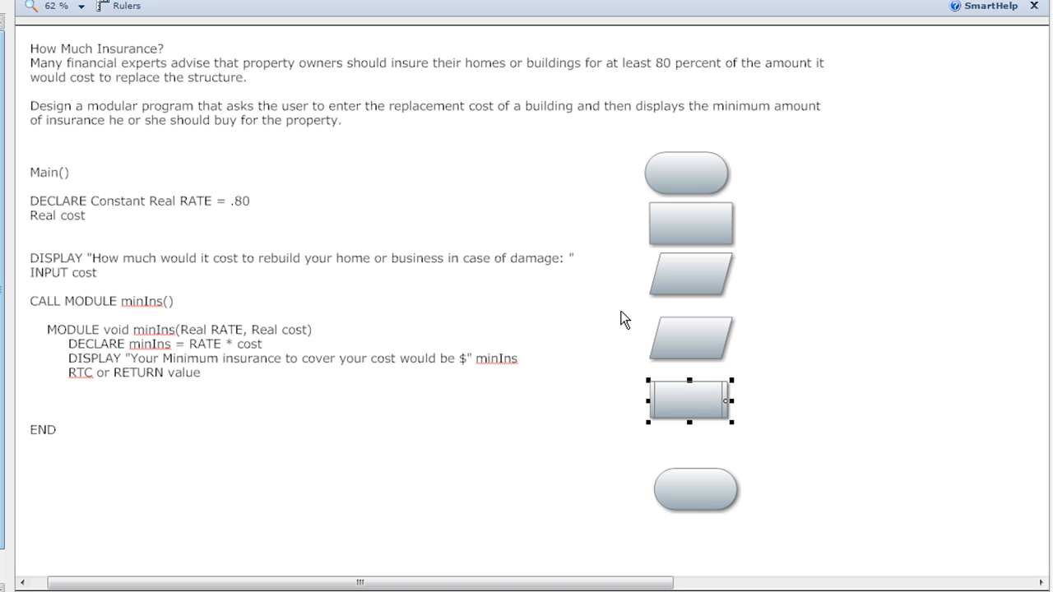
left_click(689, 401)
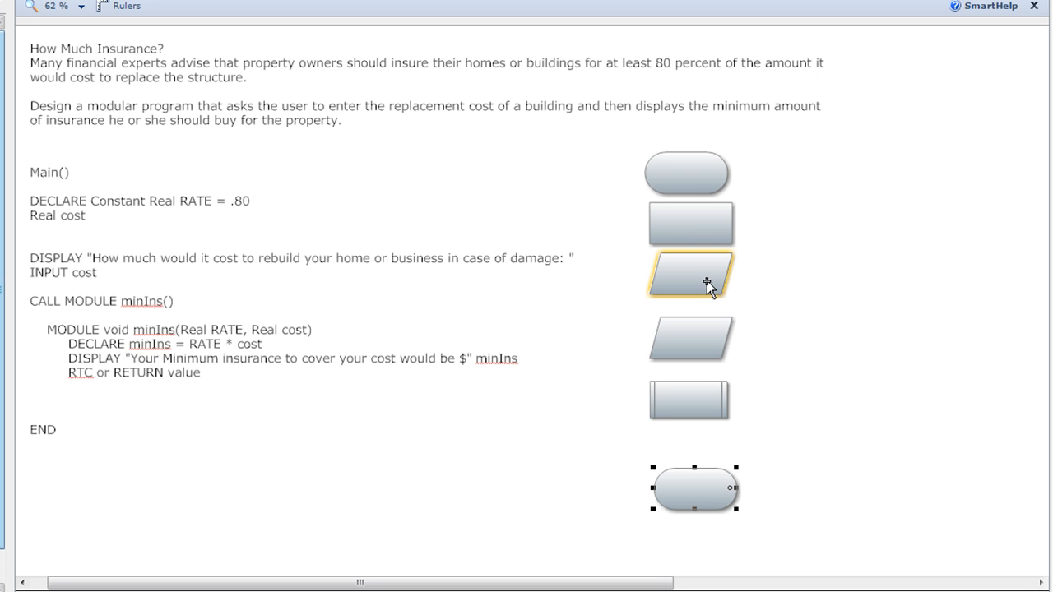
mouse_move(730, 265)
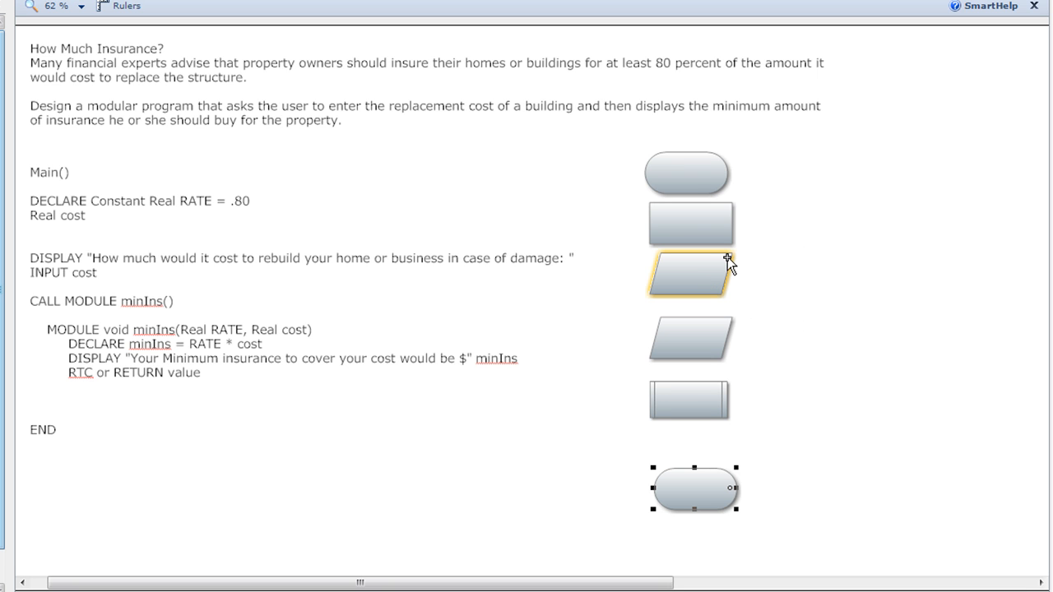
mouse_move(938, 345)
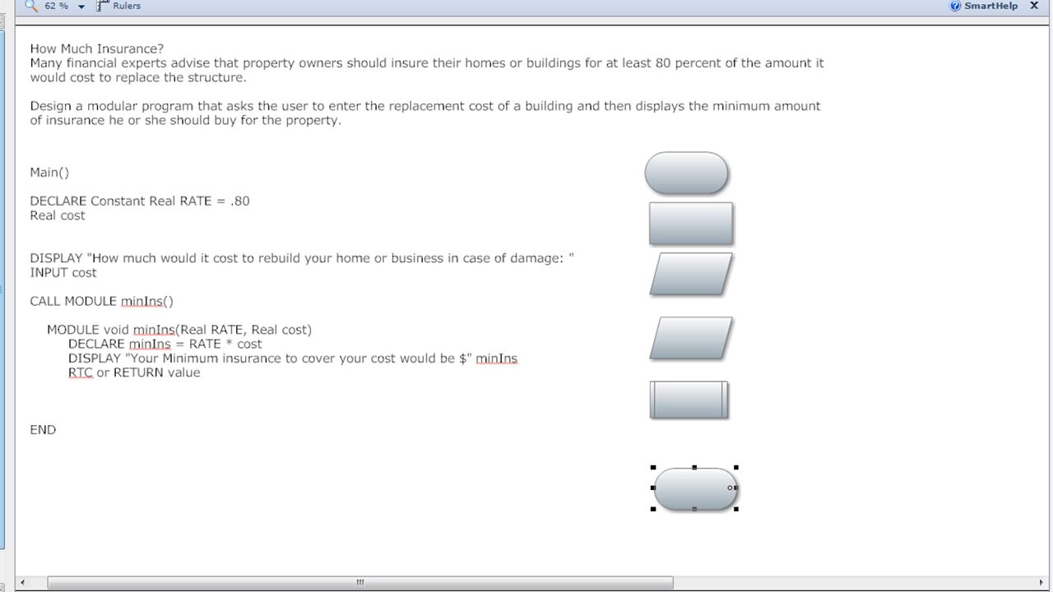
left_click(160, 177)
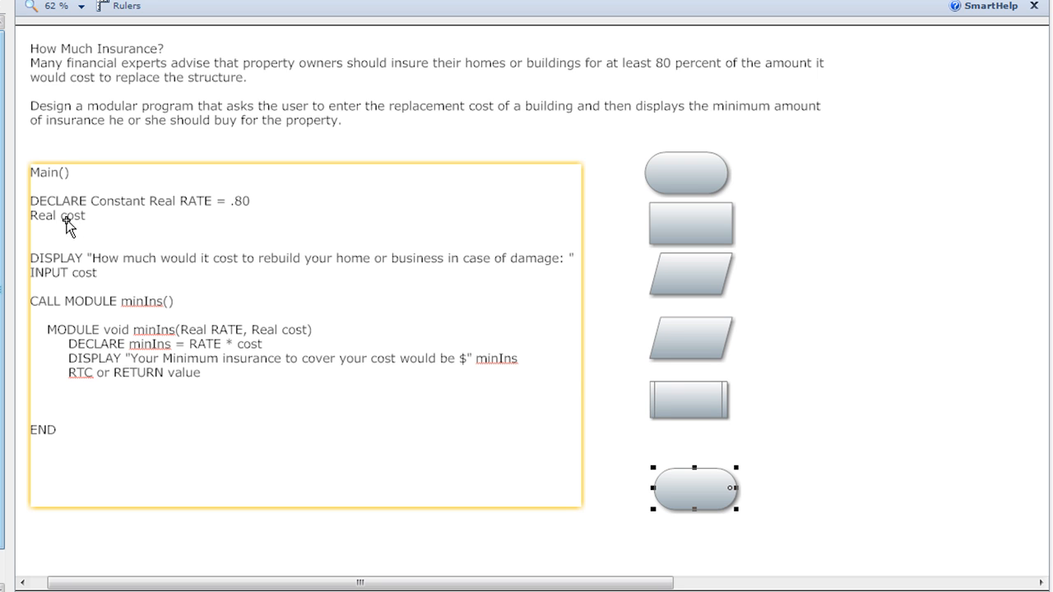
mouse_move(183, 204)
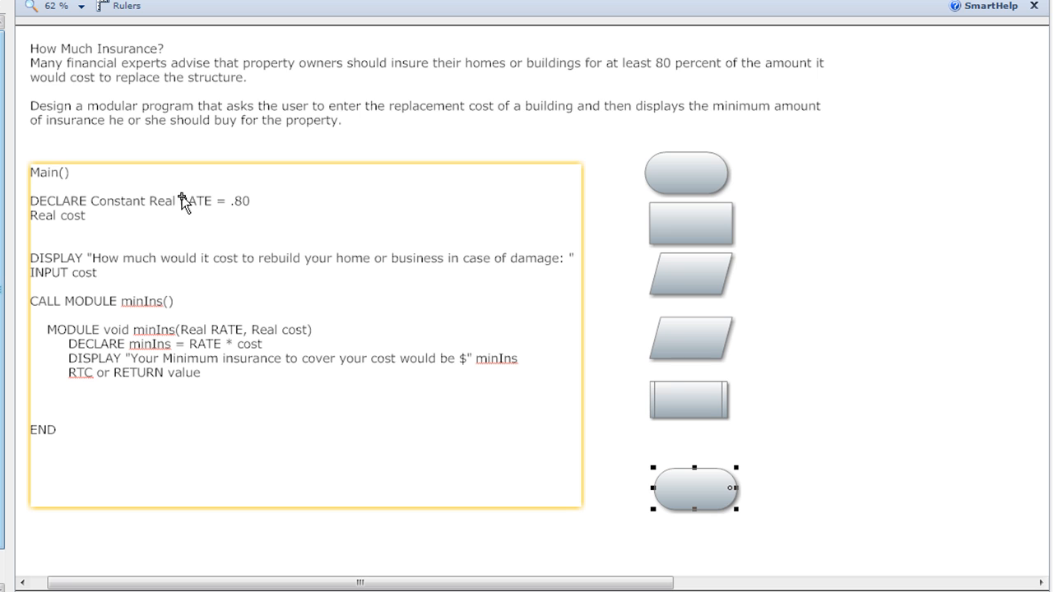
mouse_move(80, 220)
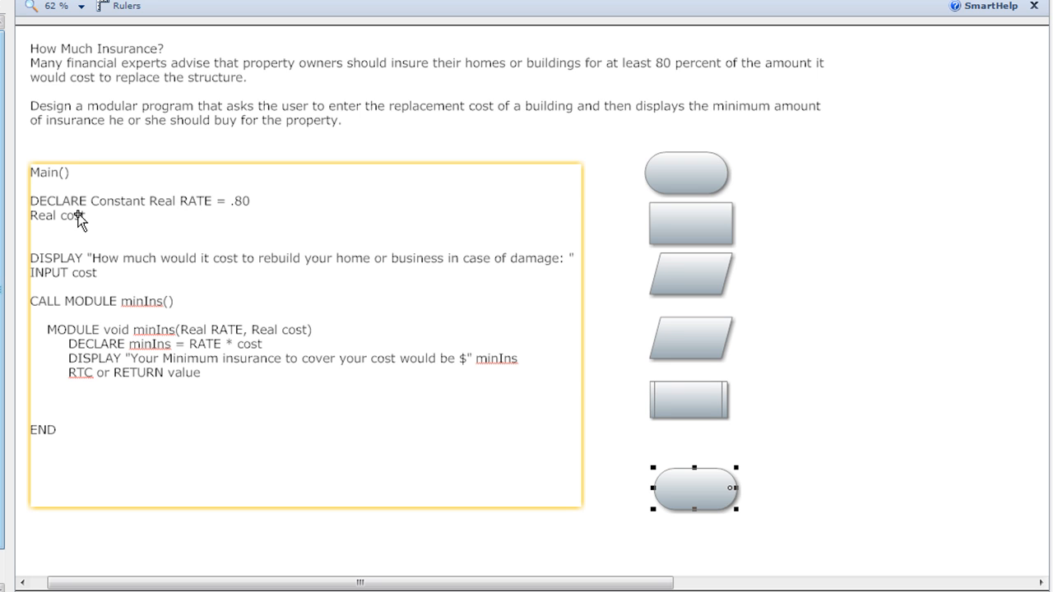
mouse_move(138, 222)
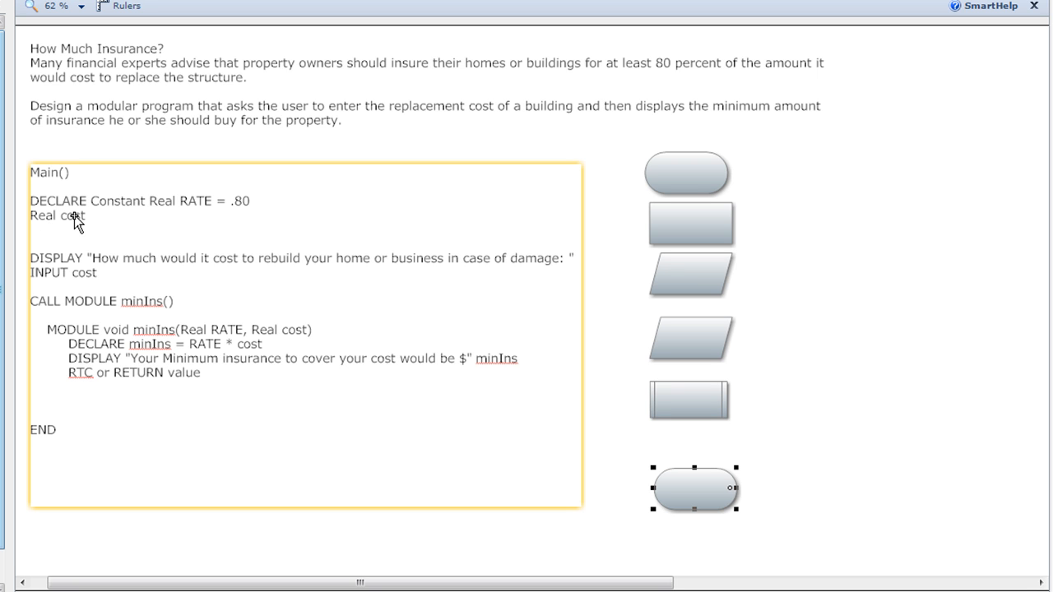
mouse_move(193, 205)
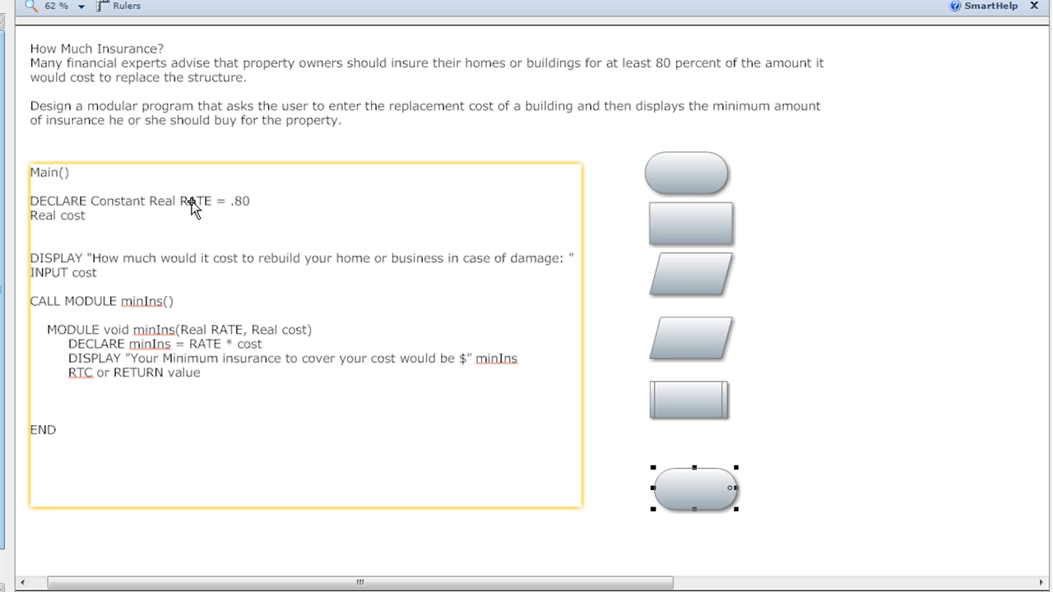
mouse_move(67, 222)
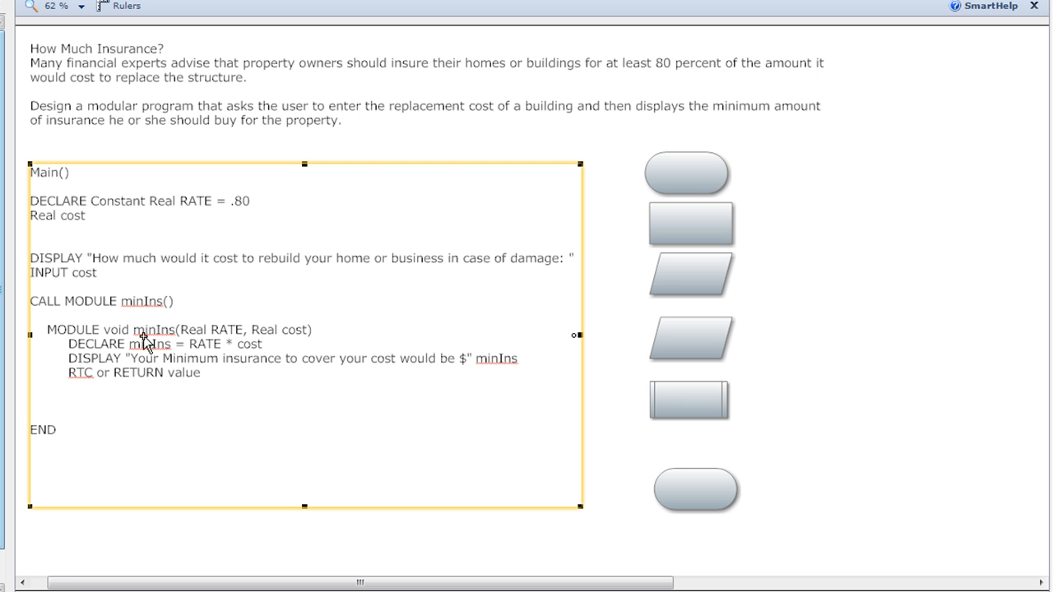
mouse_move(317, 337)
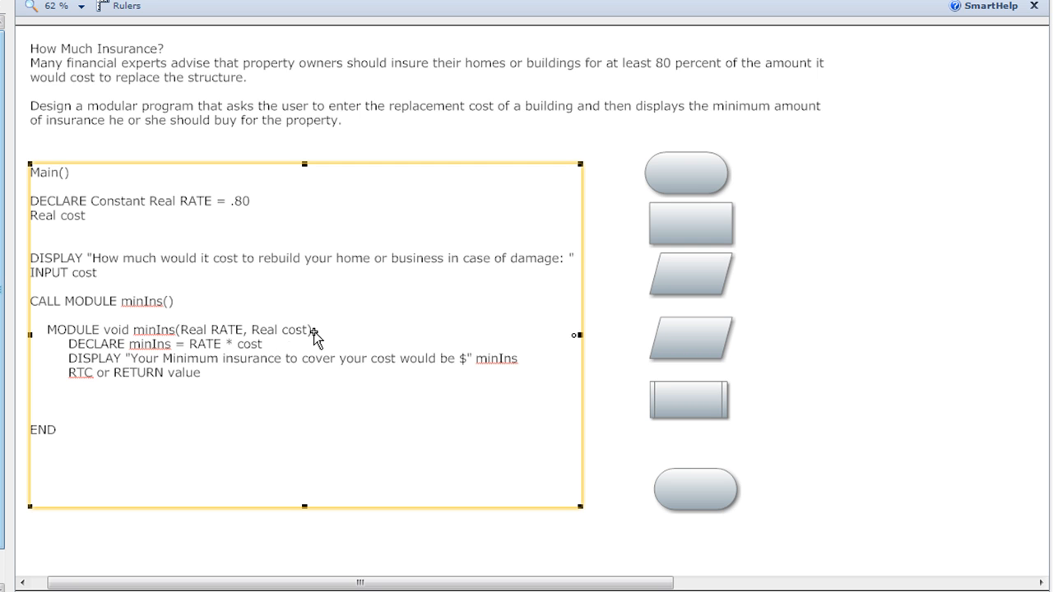
mouse_move(311, 337)
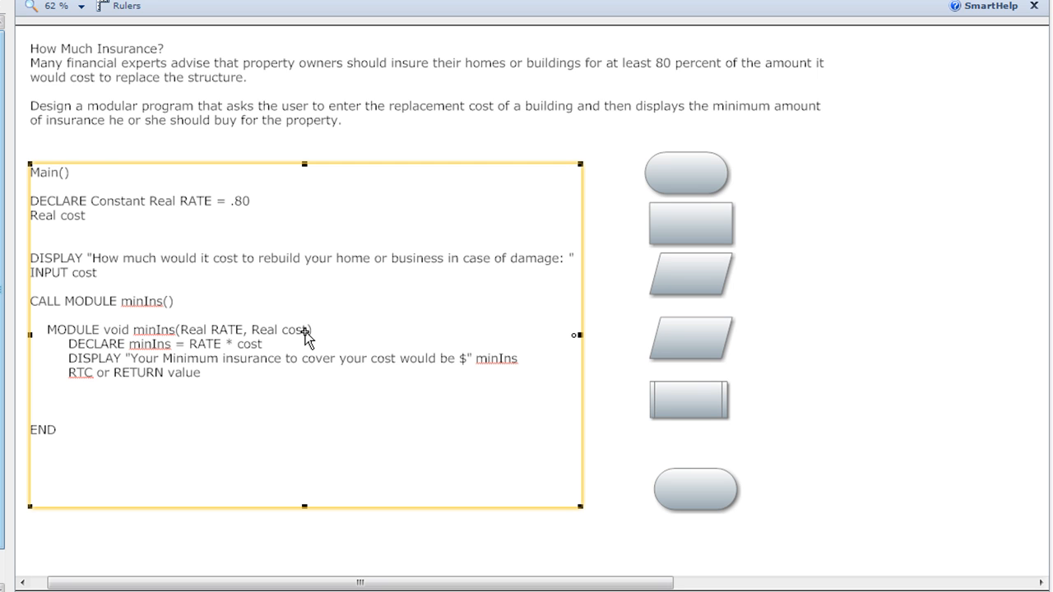
mouse_move(155, 212)
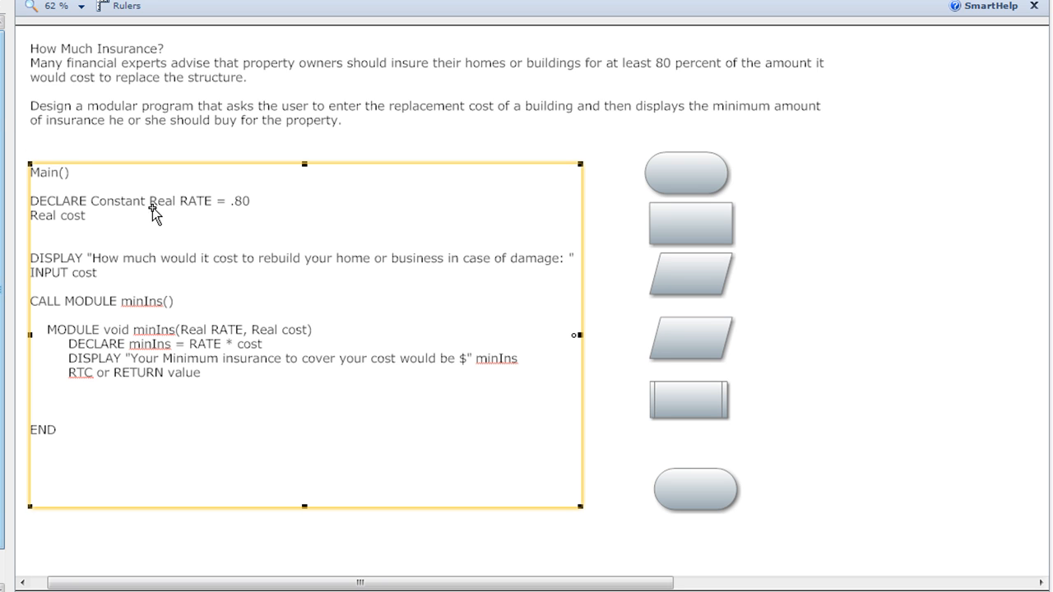
mouse_move(288, 384)
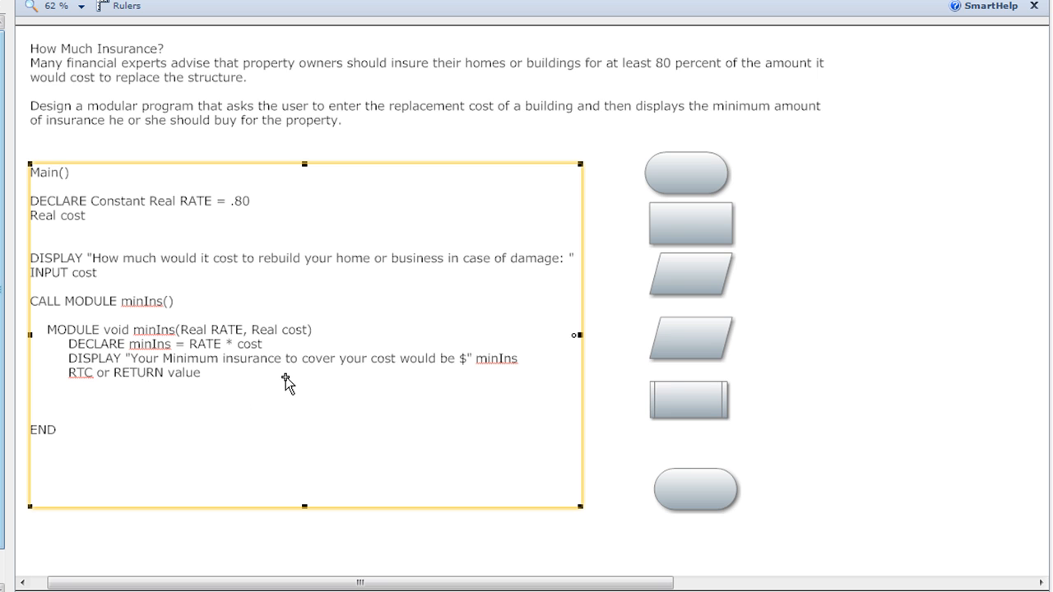
mouse_move(70, 226)
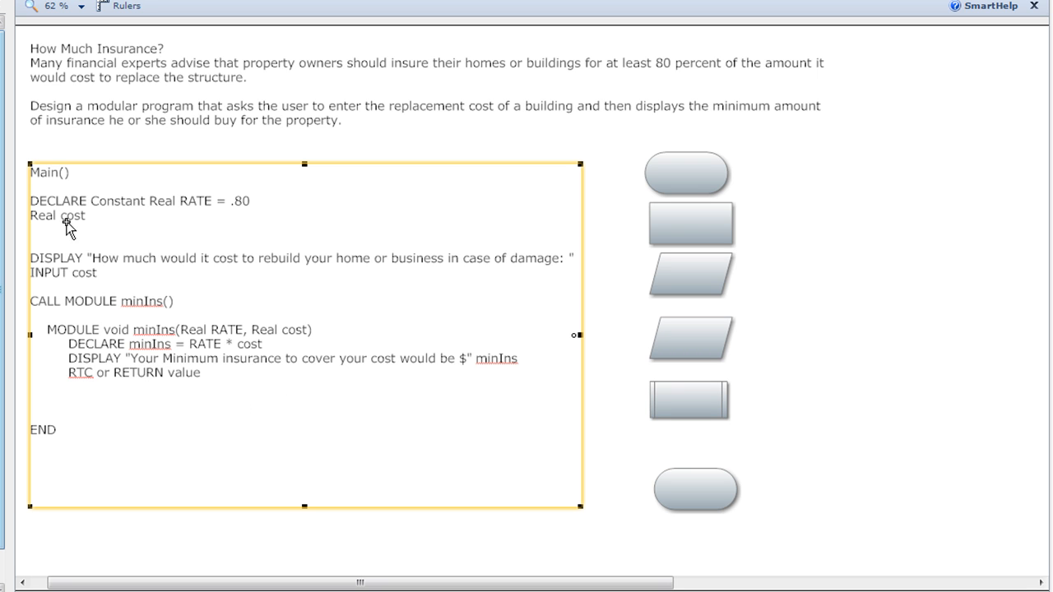
mouse_move(177, 411)
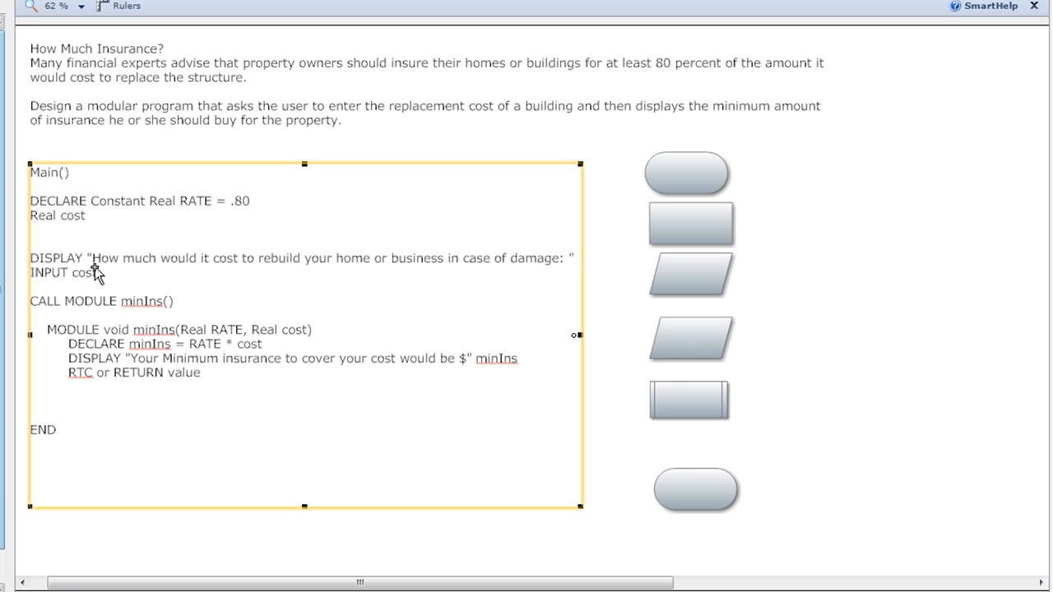
mouse_move(268, 271)
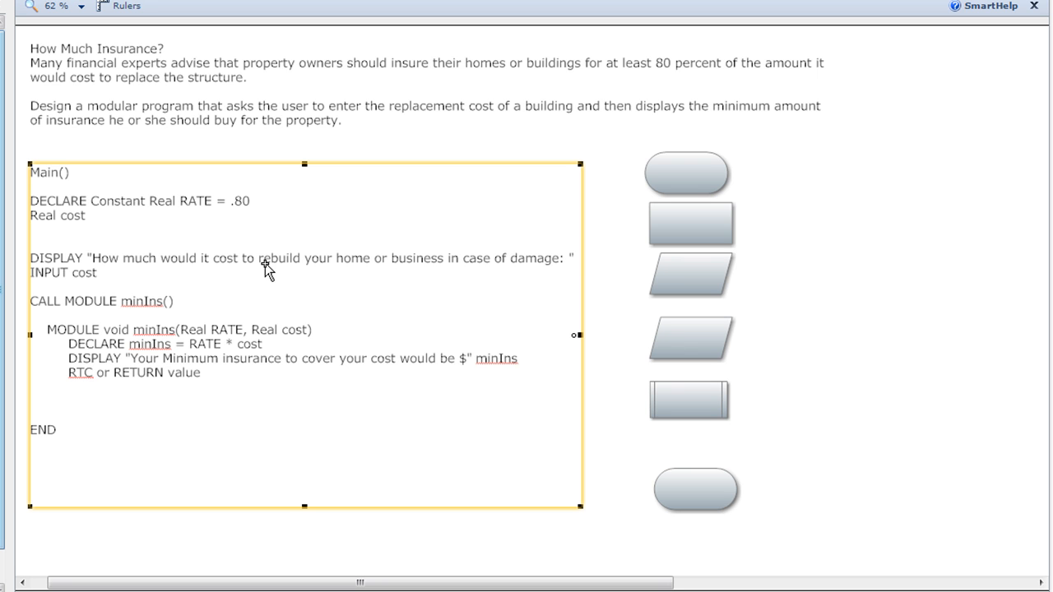
mouse_move(401, 262)
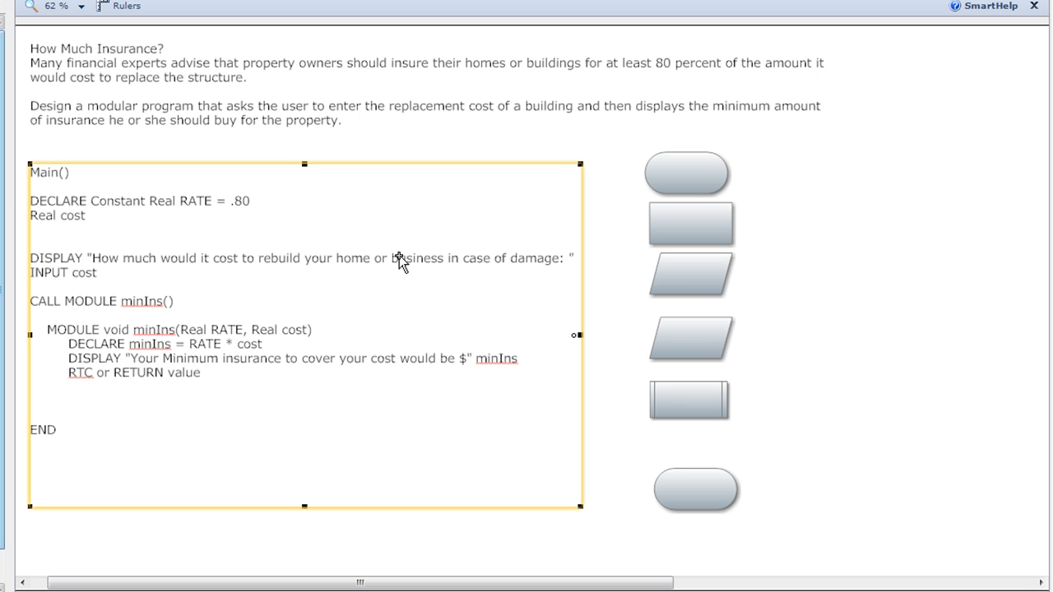
mouse_move(206, 296)
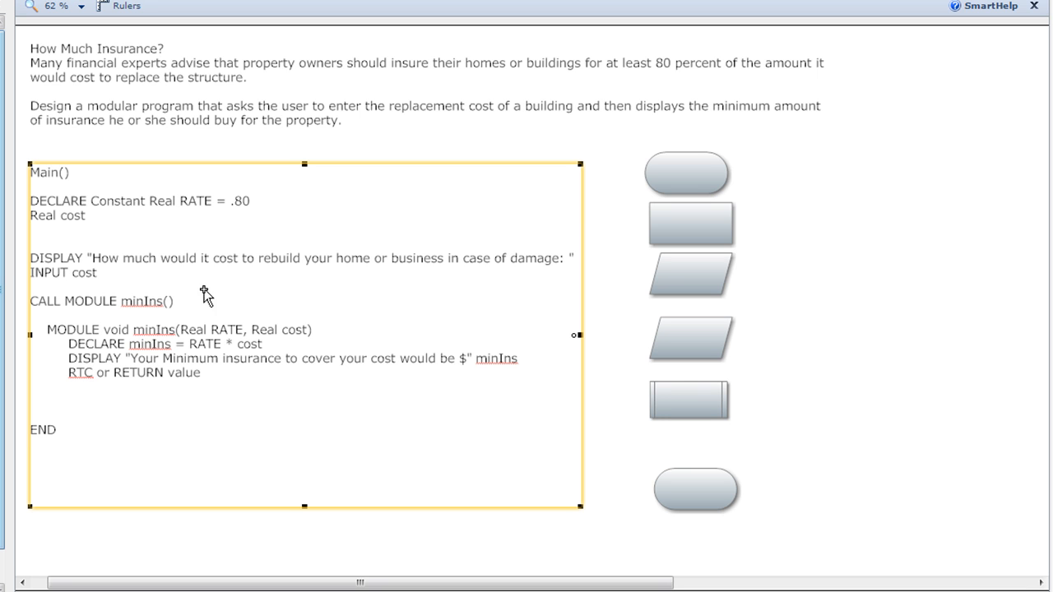
mouse_move(110, 368)
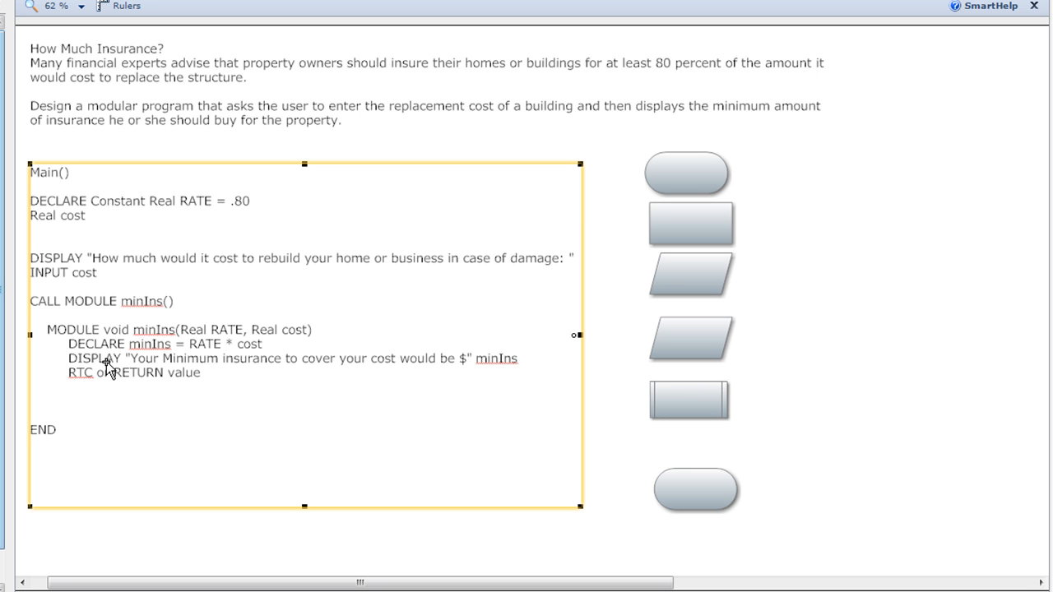
mouse_move(244, 204)
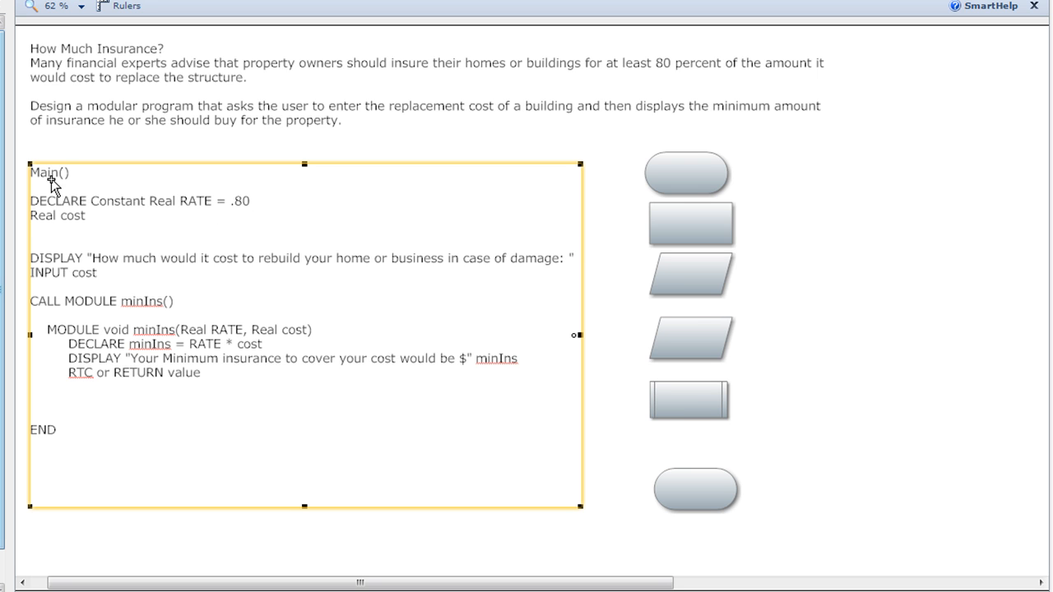
mouse_move(174, 372)
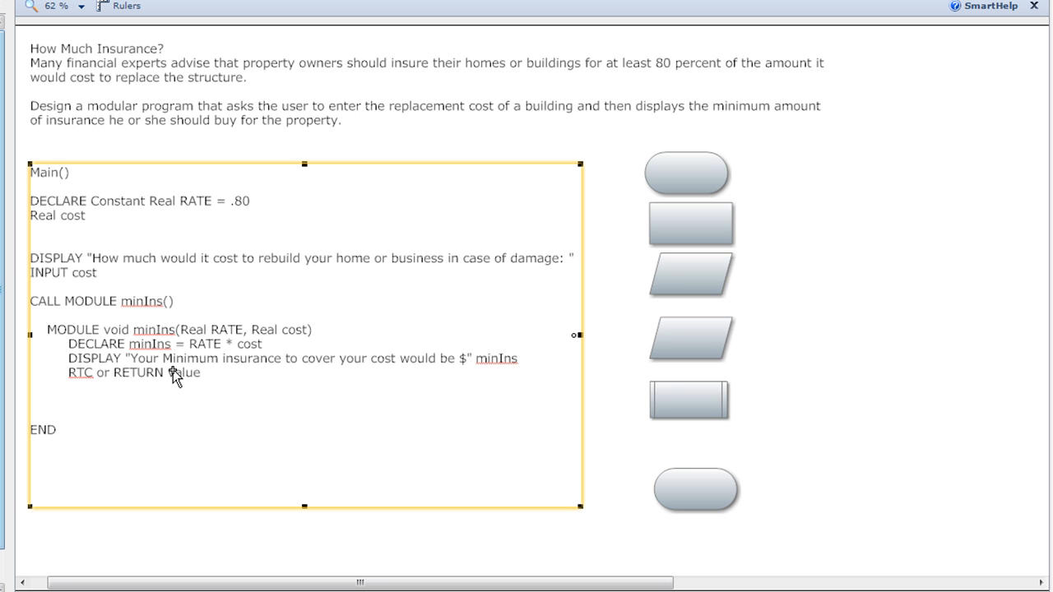
mouse_move(389, 358)
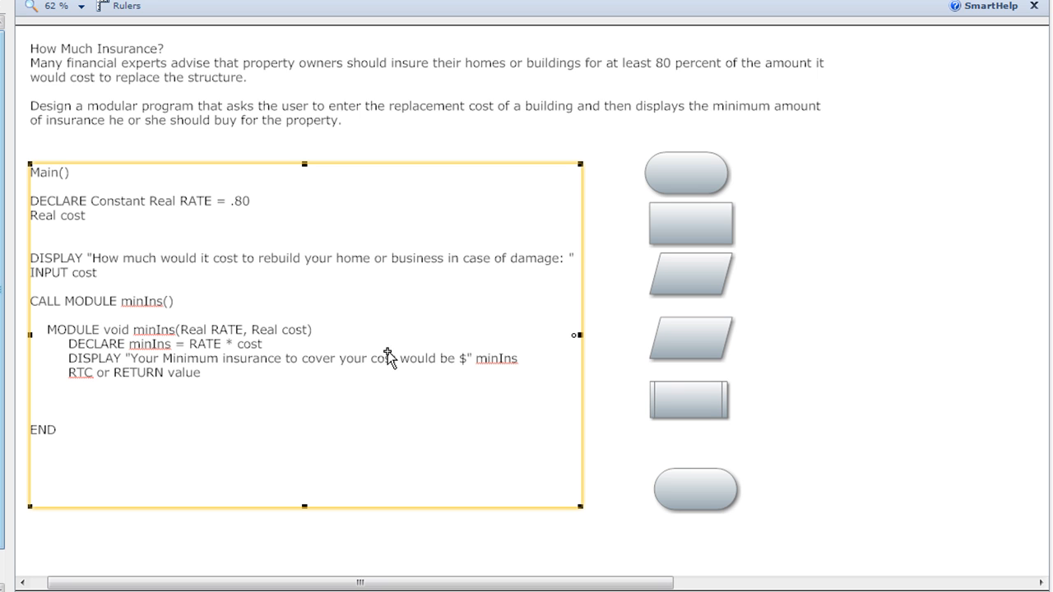
mouse_move(528, 364)
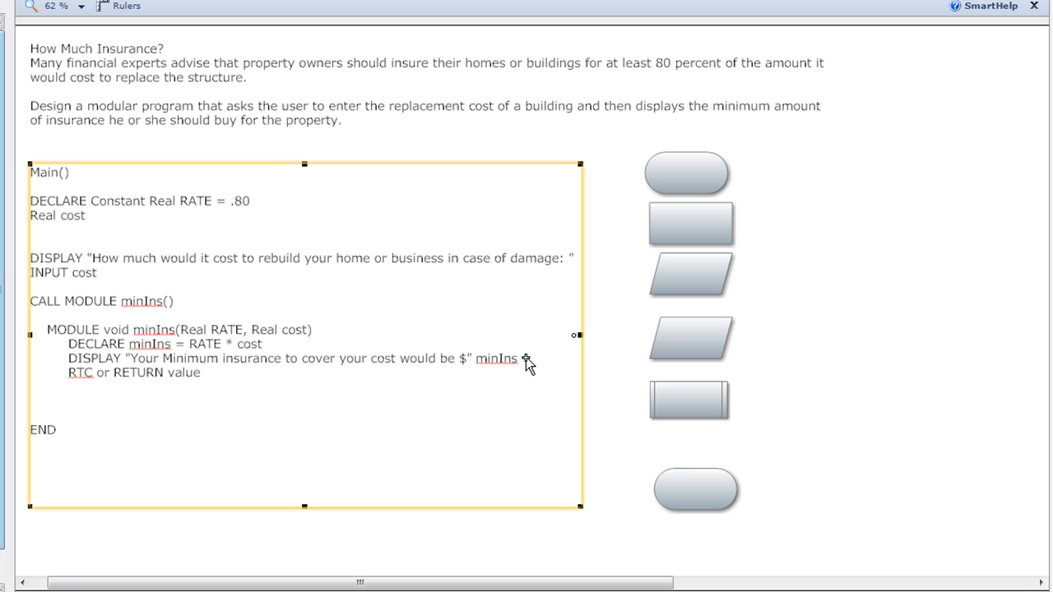
mouse_move(557, 393)
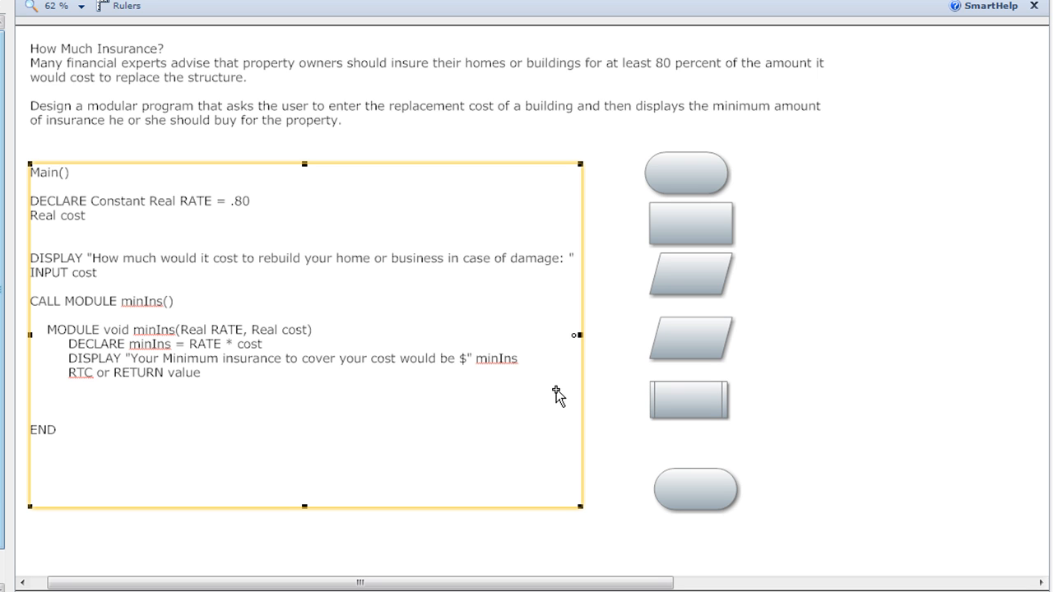
mouse_move(567, 400)
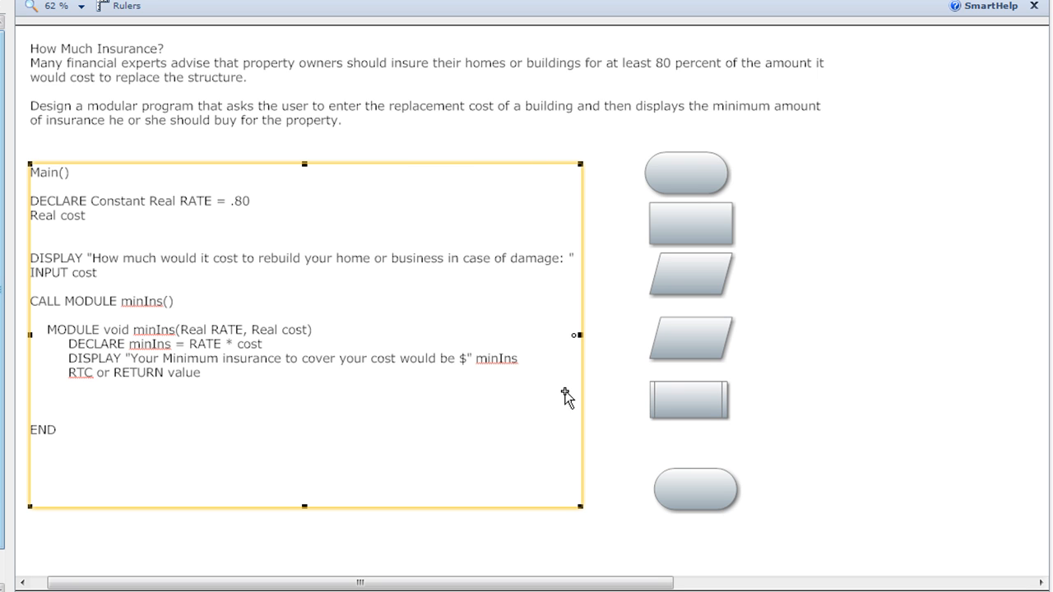